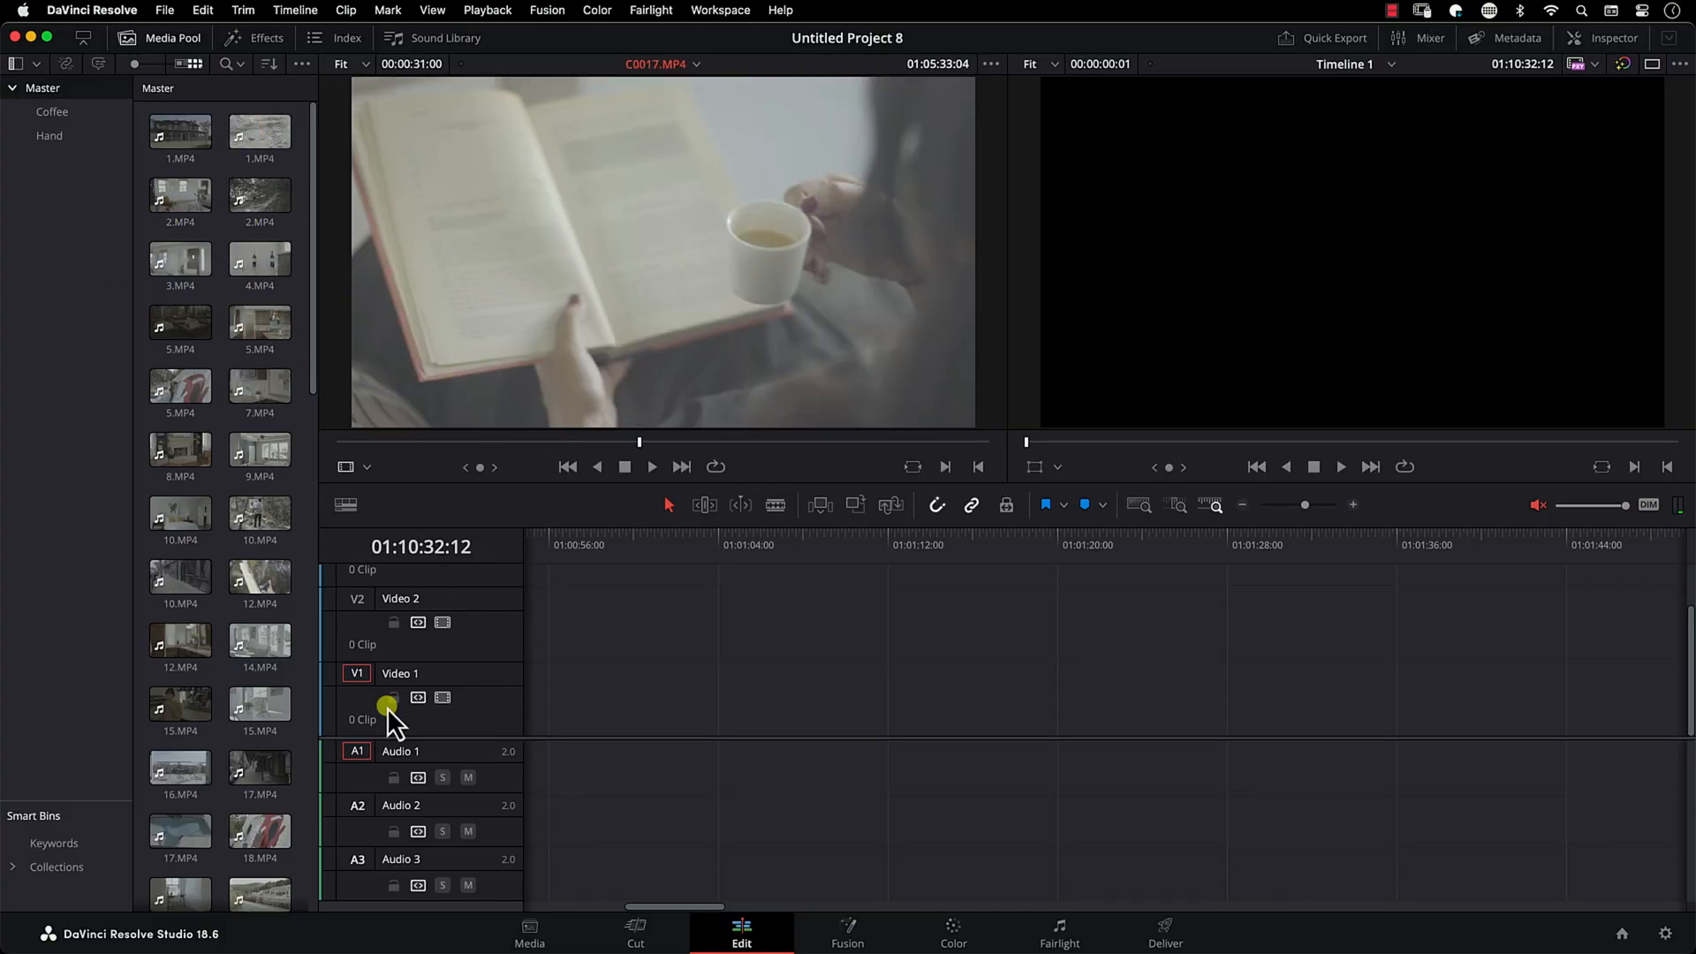
Step: Go to the Media page, pick a storage item, then return to editing with 1.MP4 loaded
click(529, 927)
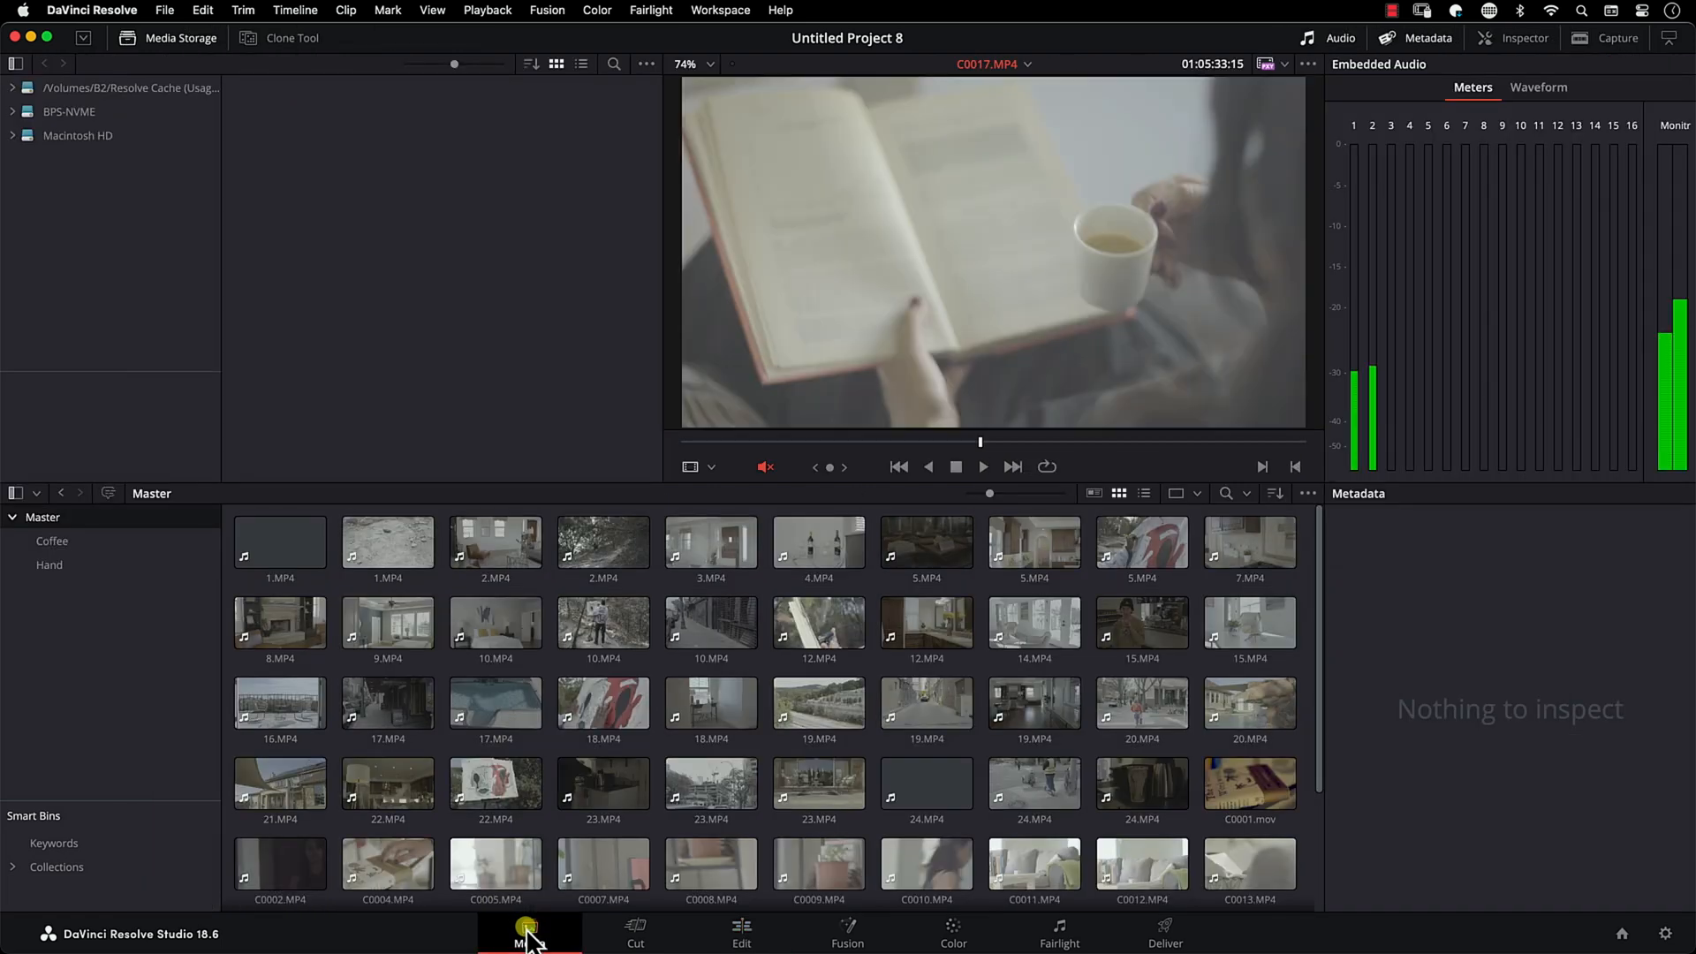
click(819, 541)
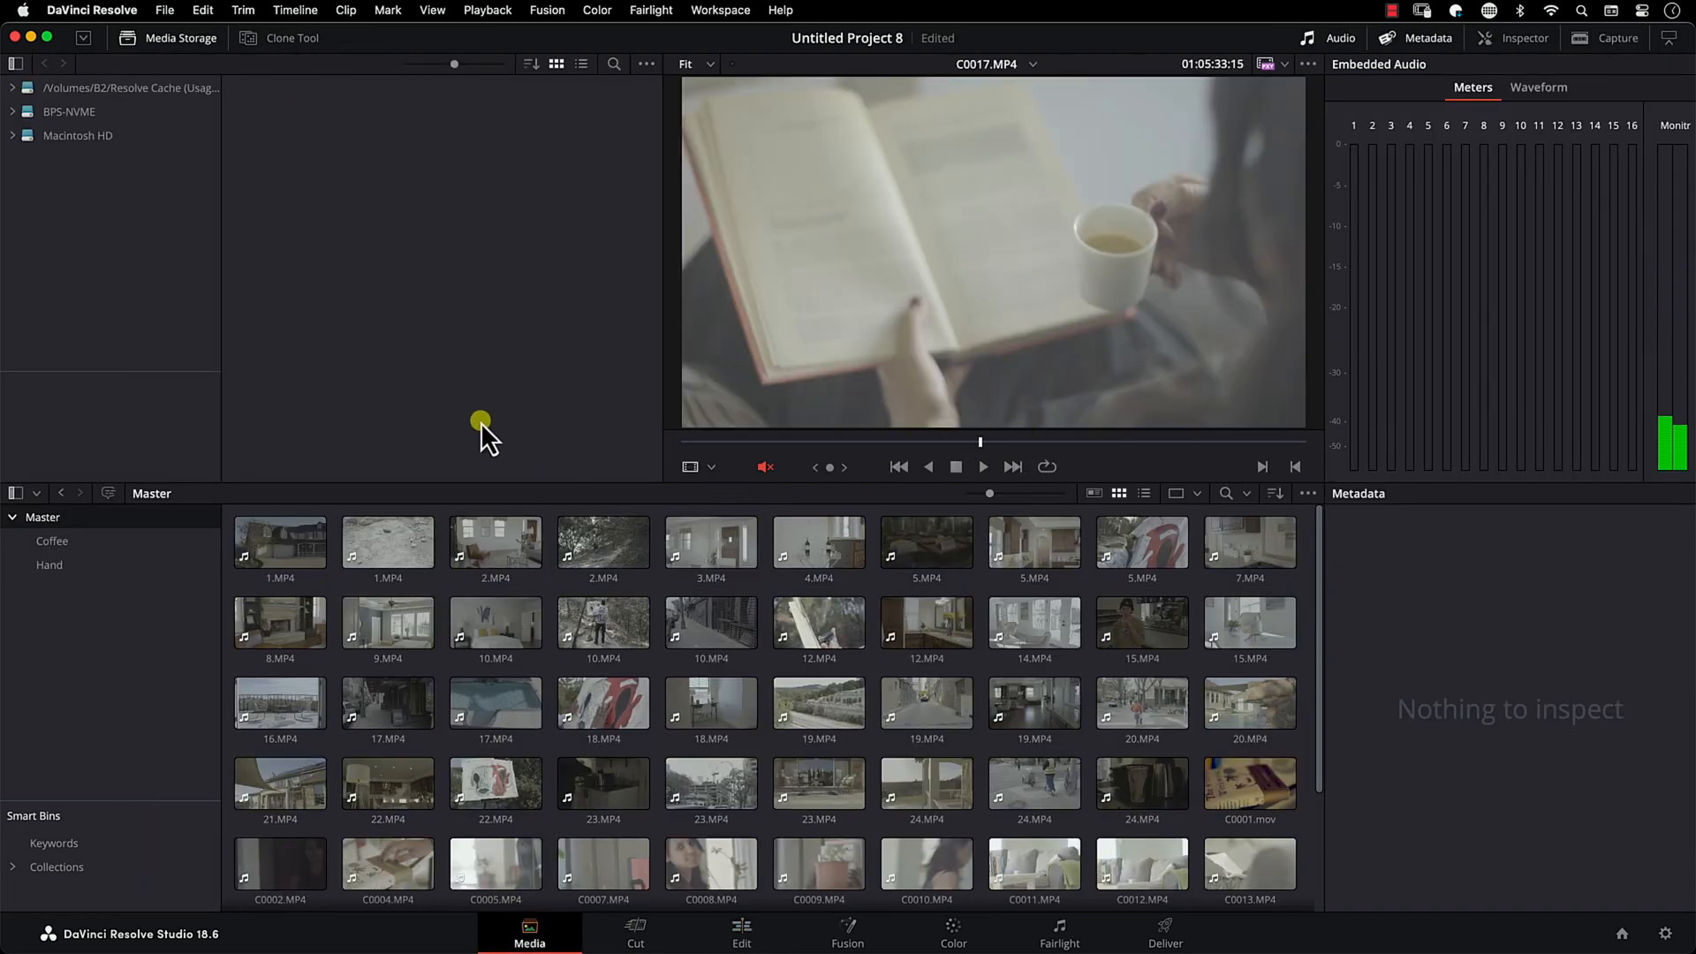
click(741, 934)
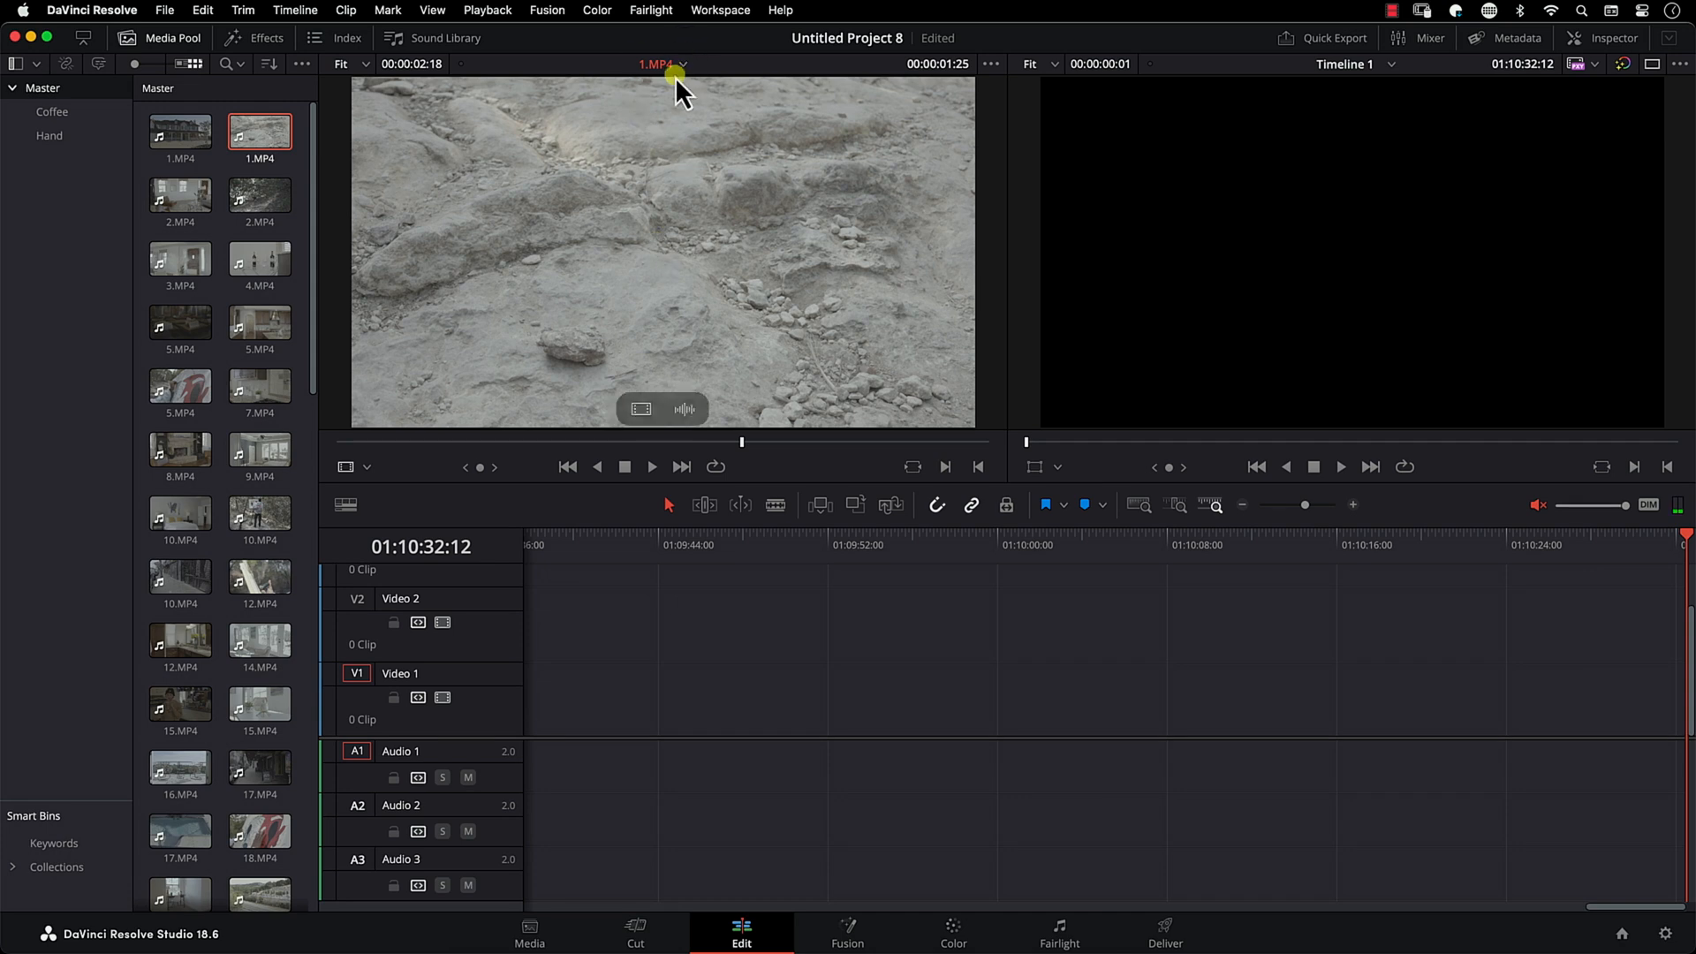
mouse_move(627, 212)
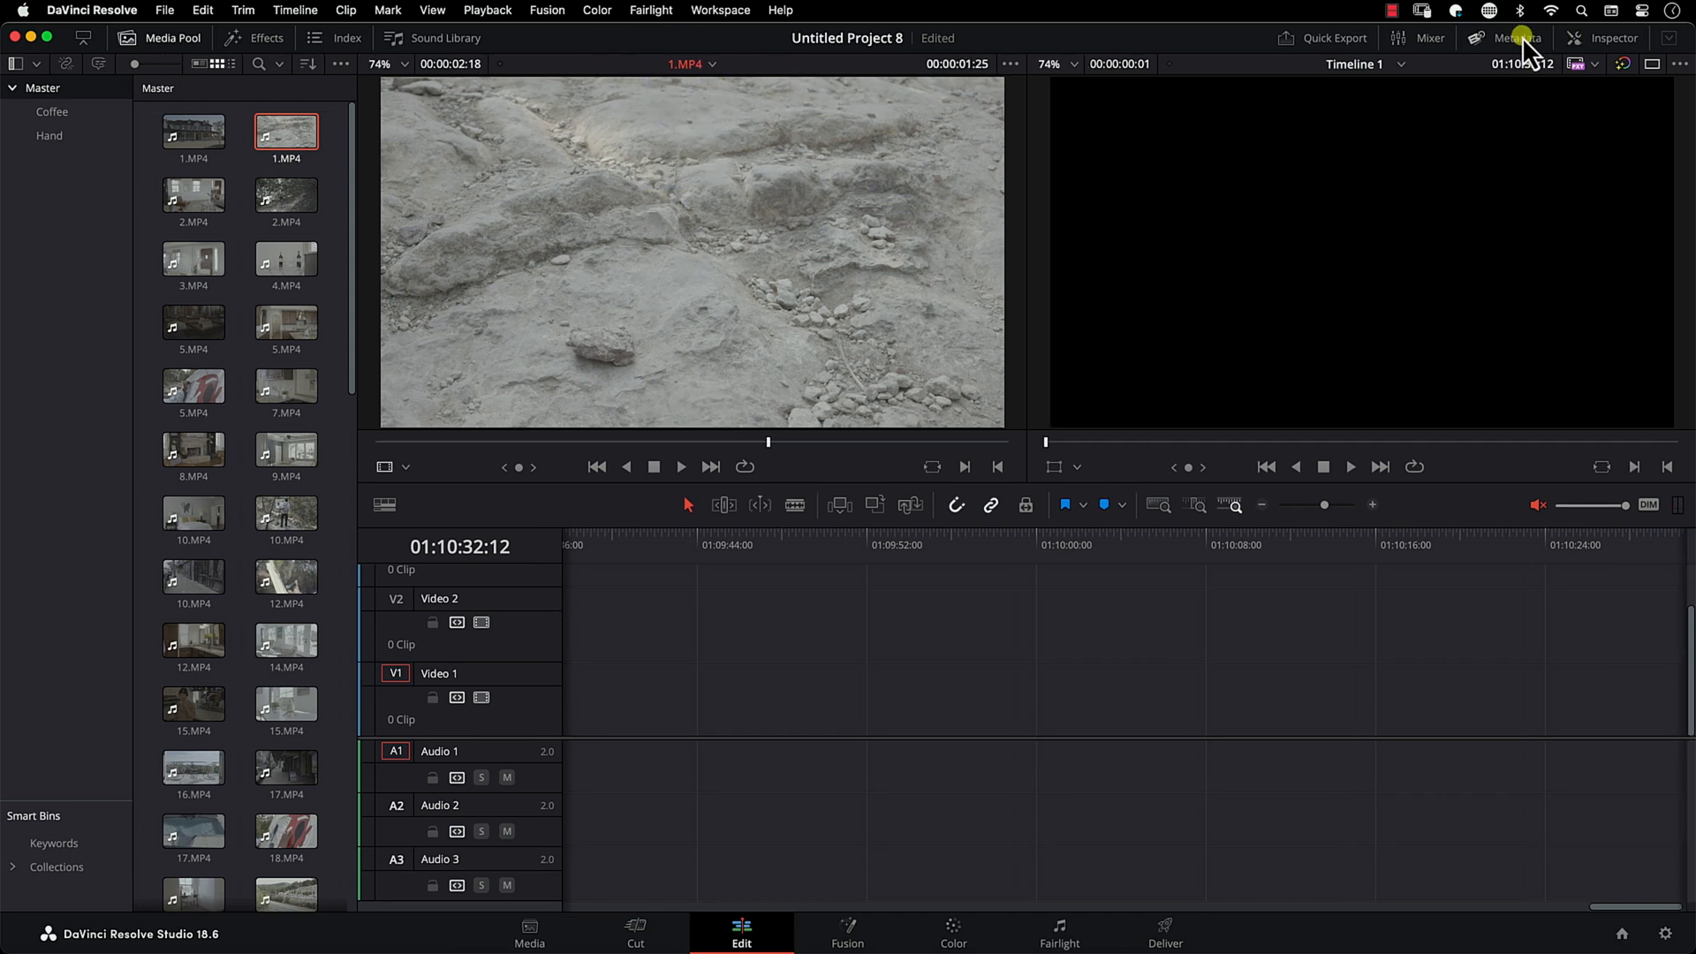
Step: Open the Metadata panel and scroll through 1.MP4's details (3840x2160, 59.94 fps)
click(1513, 38)
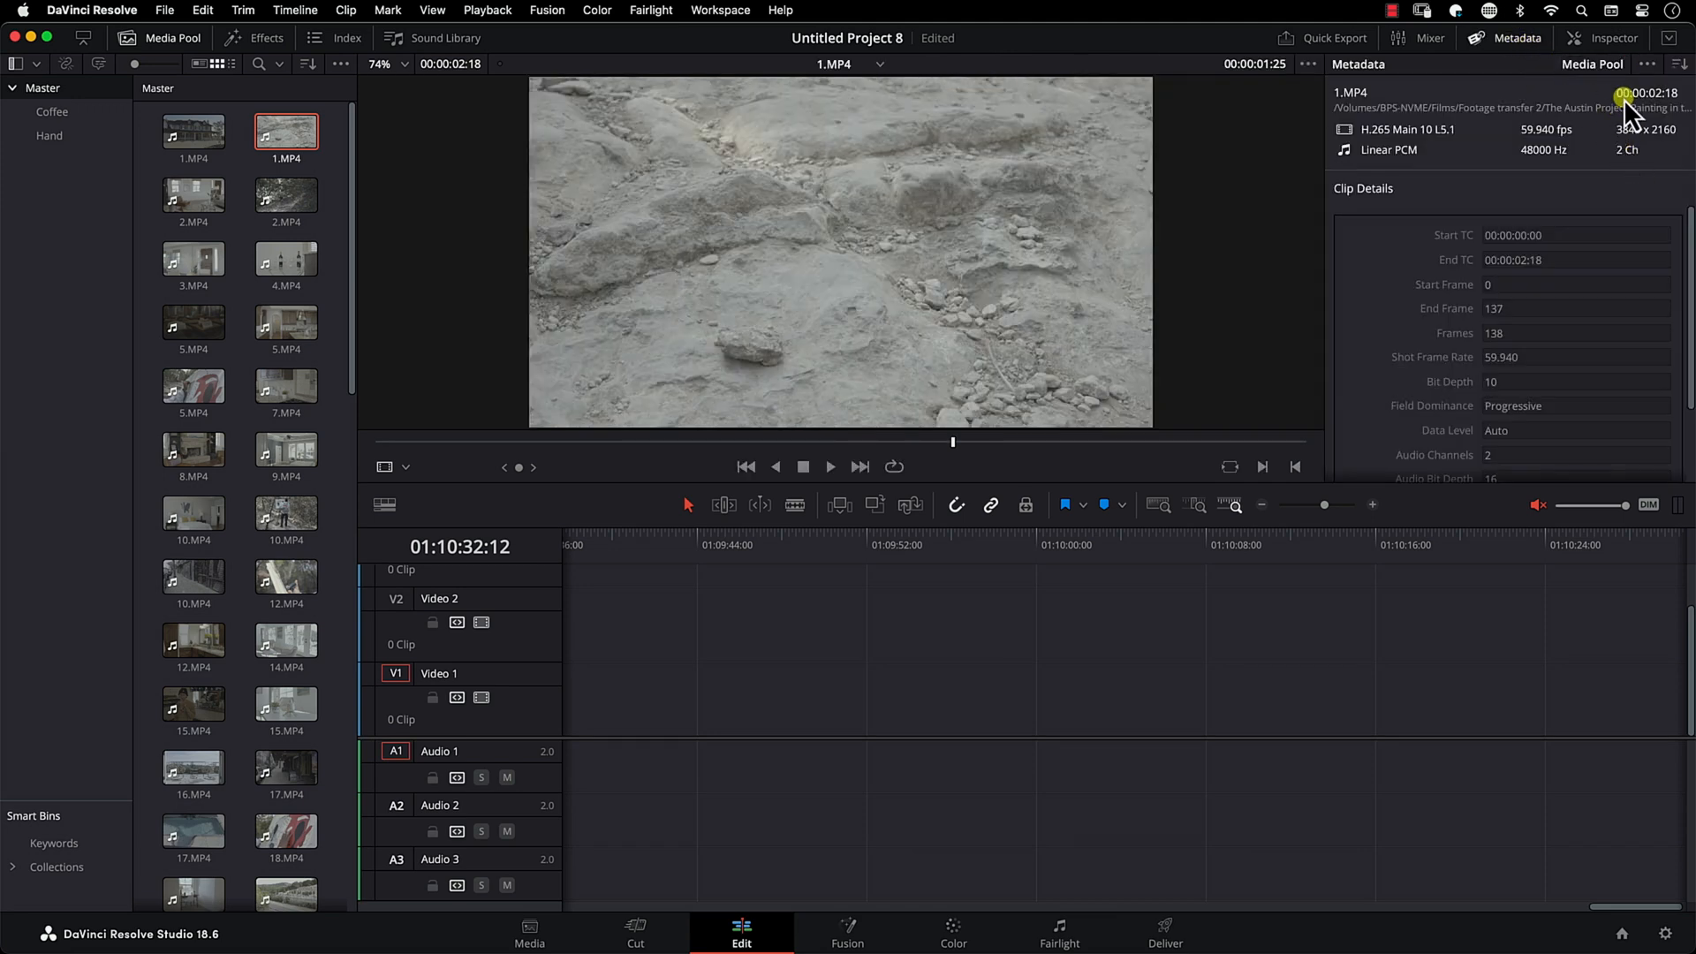
mouse_move(1519, 351)
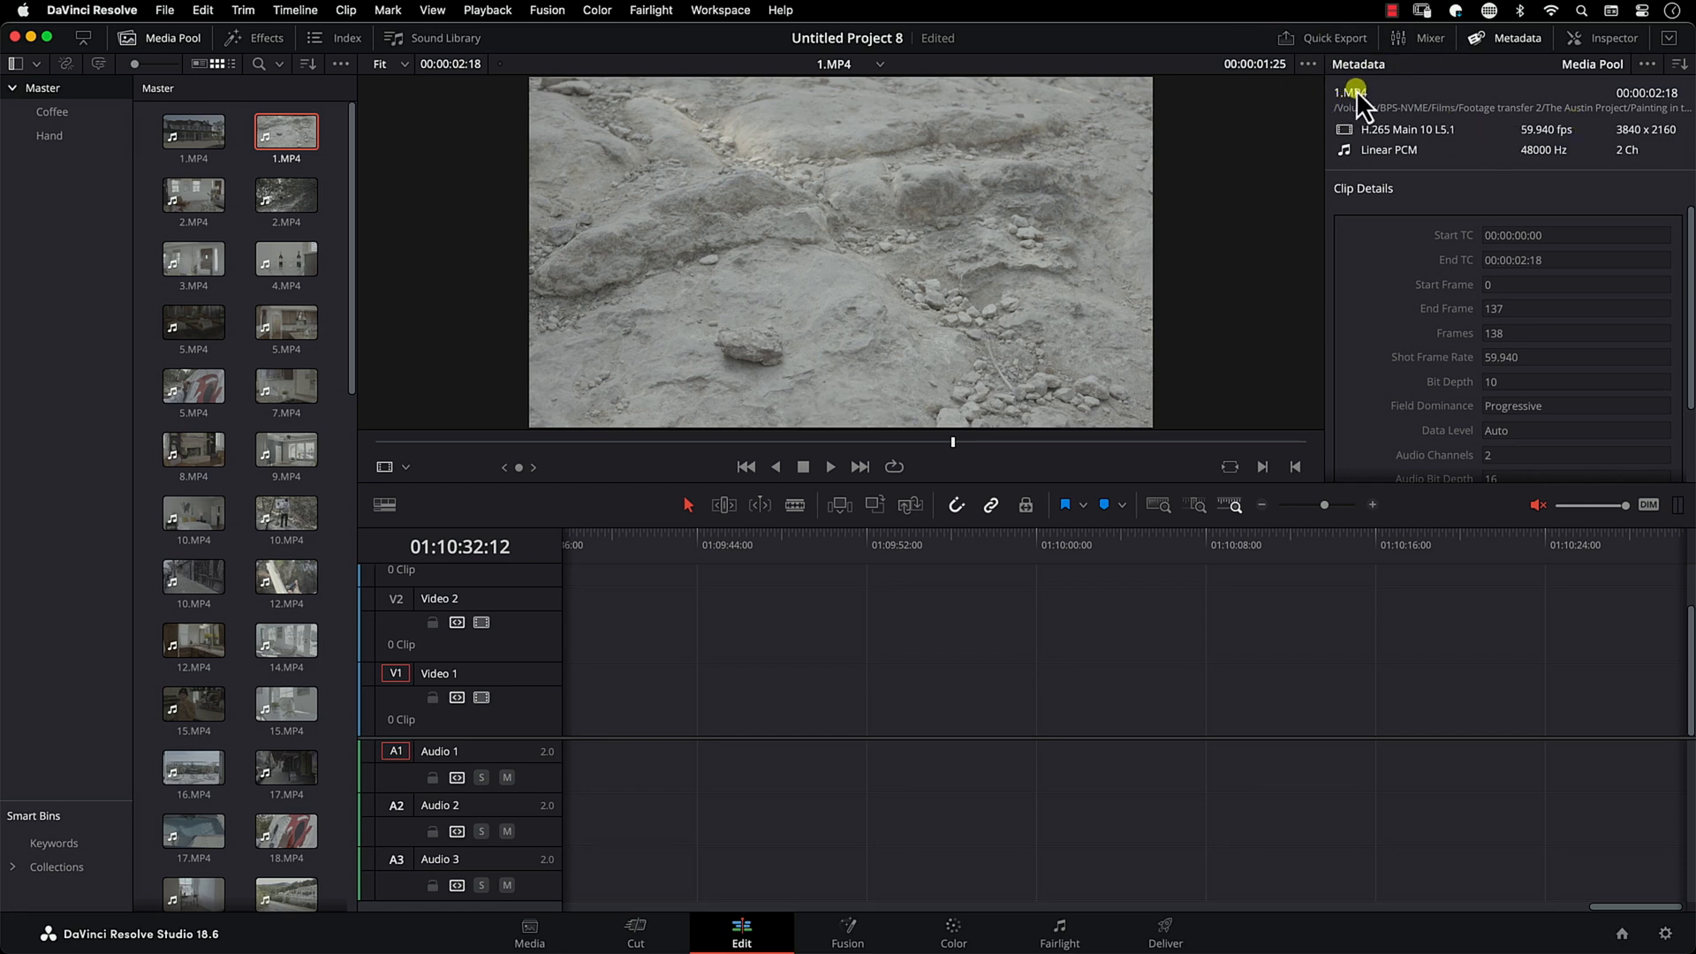
mouse_move(1387, 103)
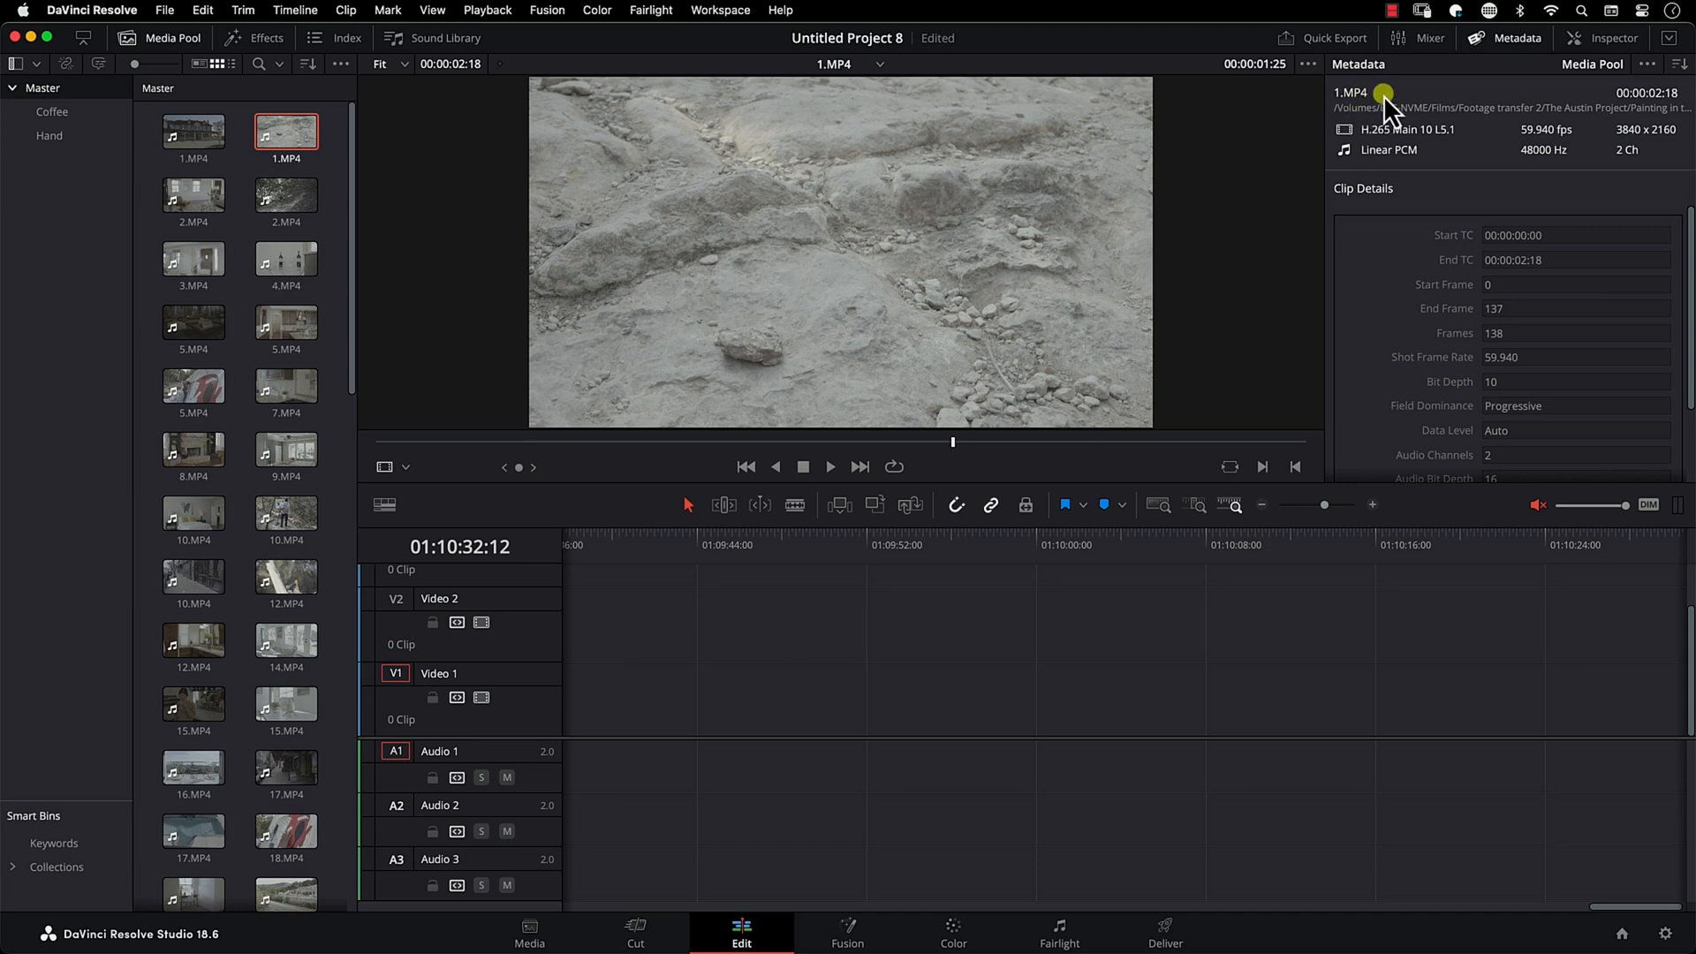
mouse_move(989, 114)
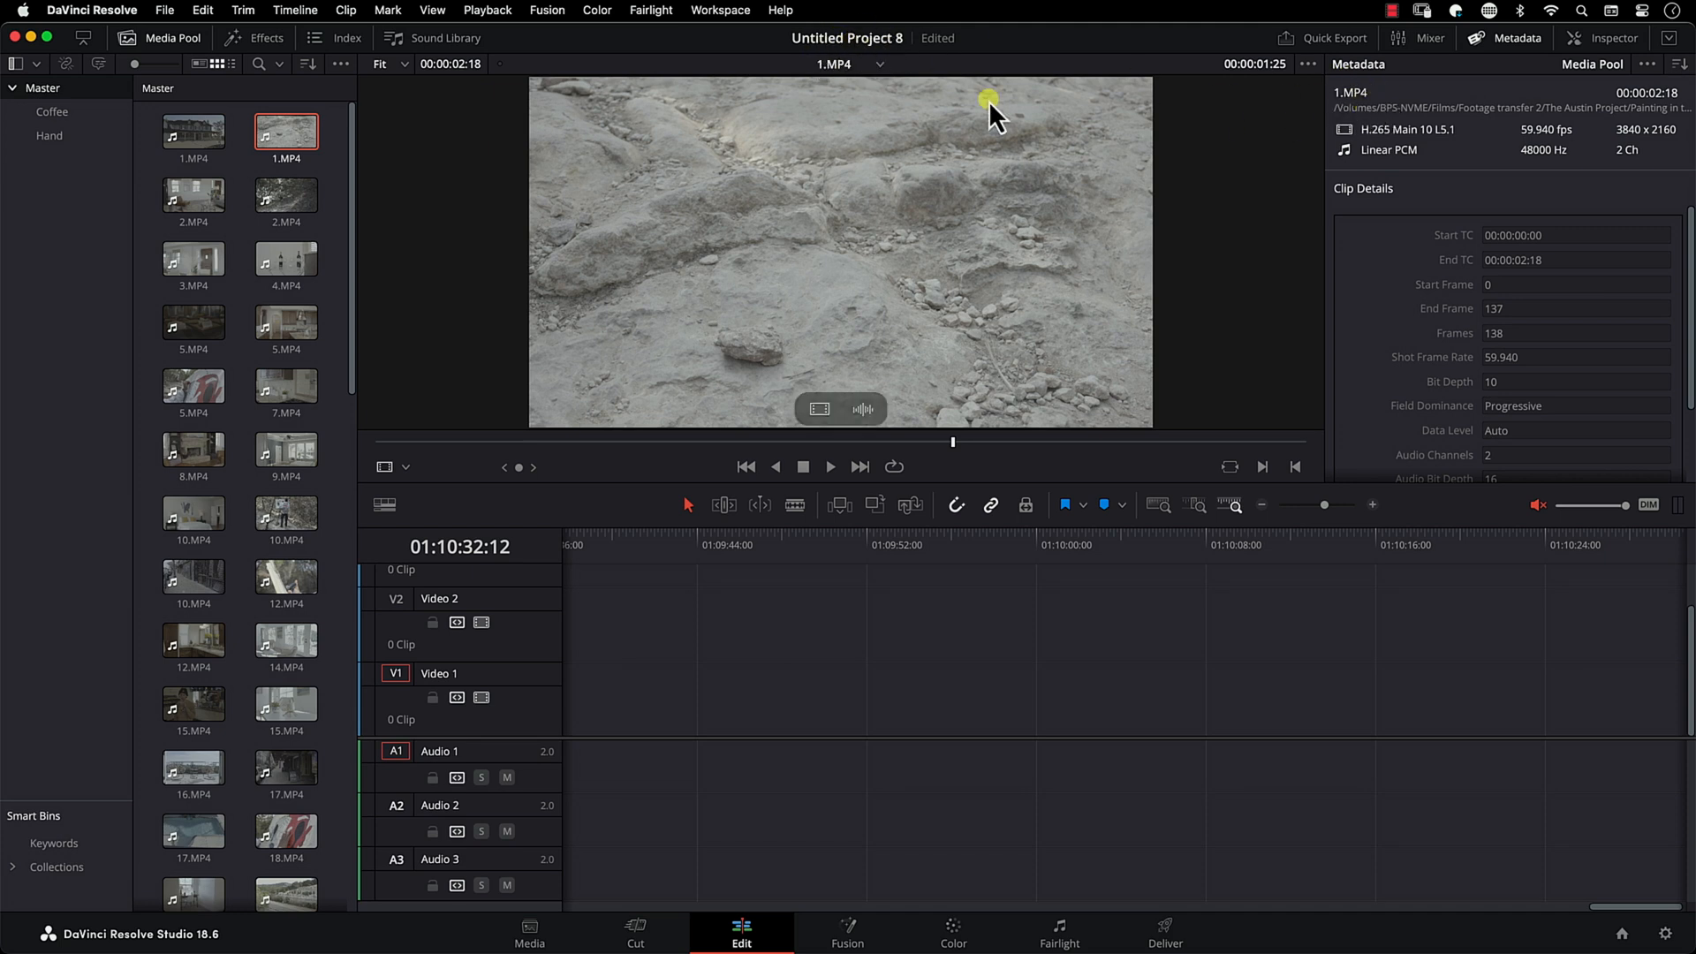
scroll(down, 3)
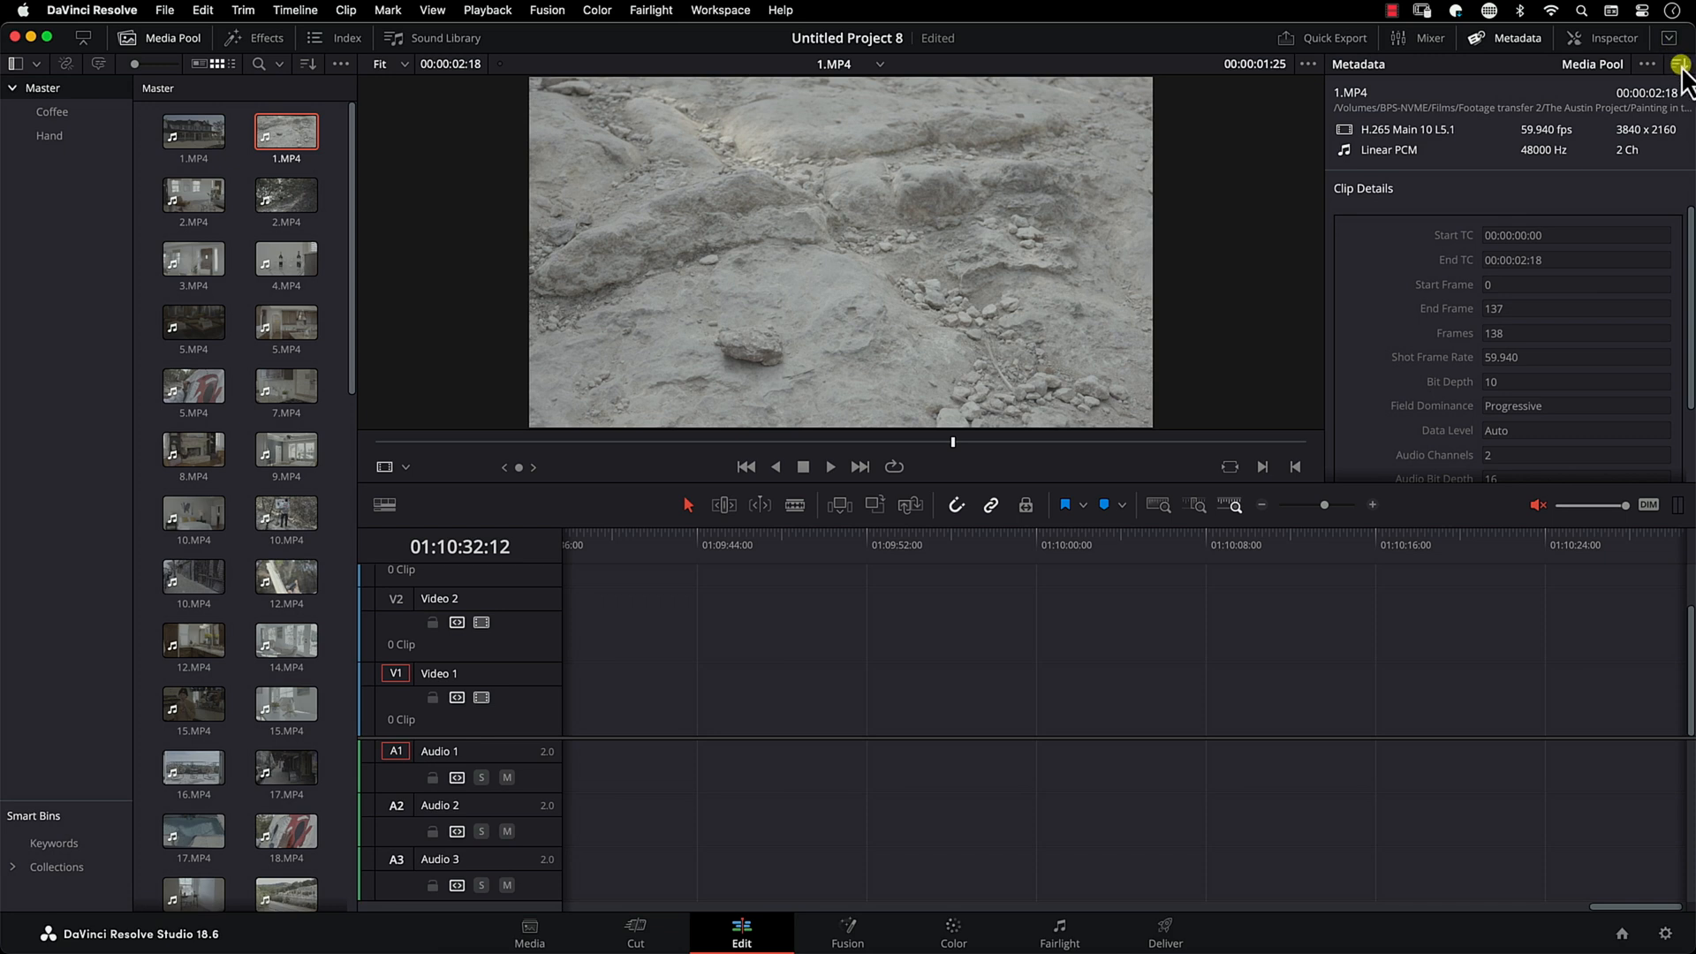
Step: Choose Shot & Scene from the metadata group list for 1.MP4
click(1669, 63)
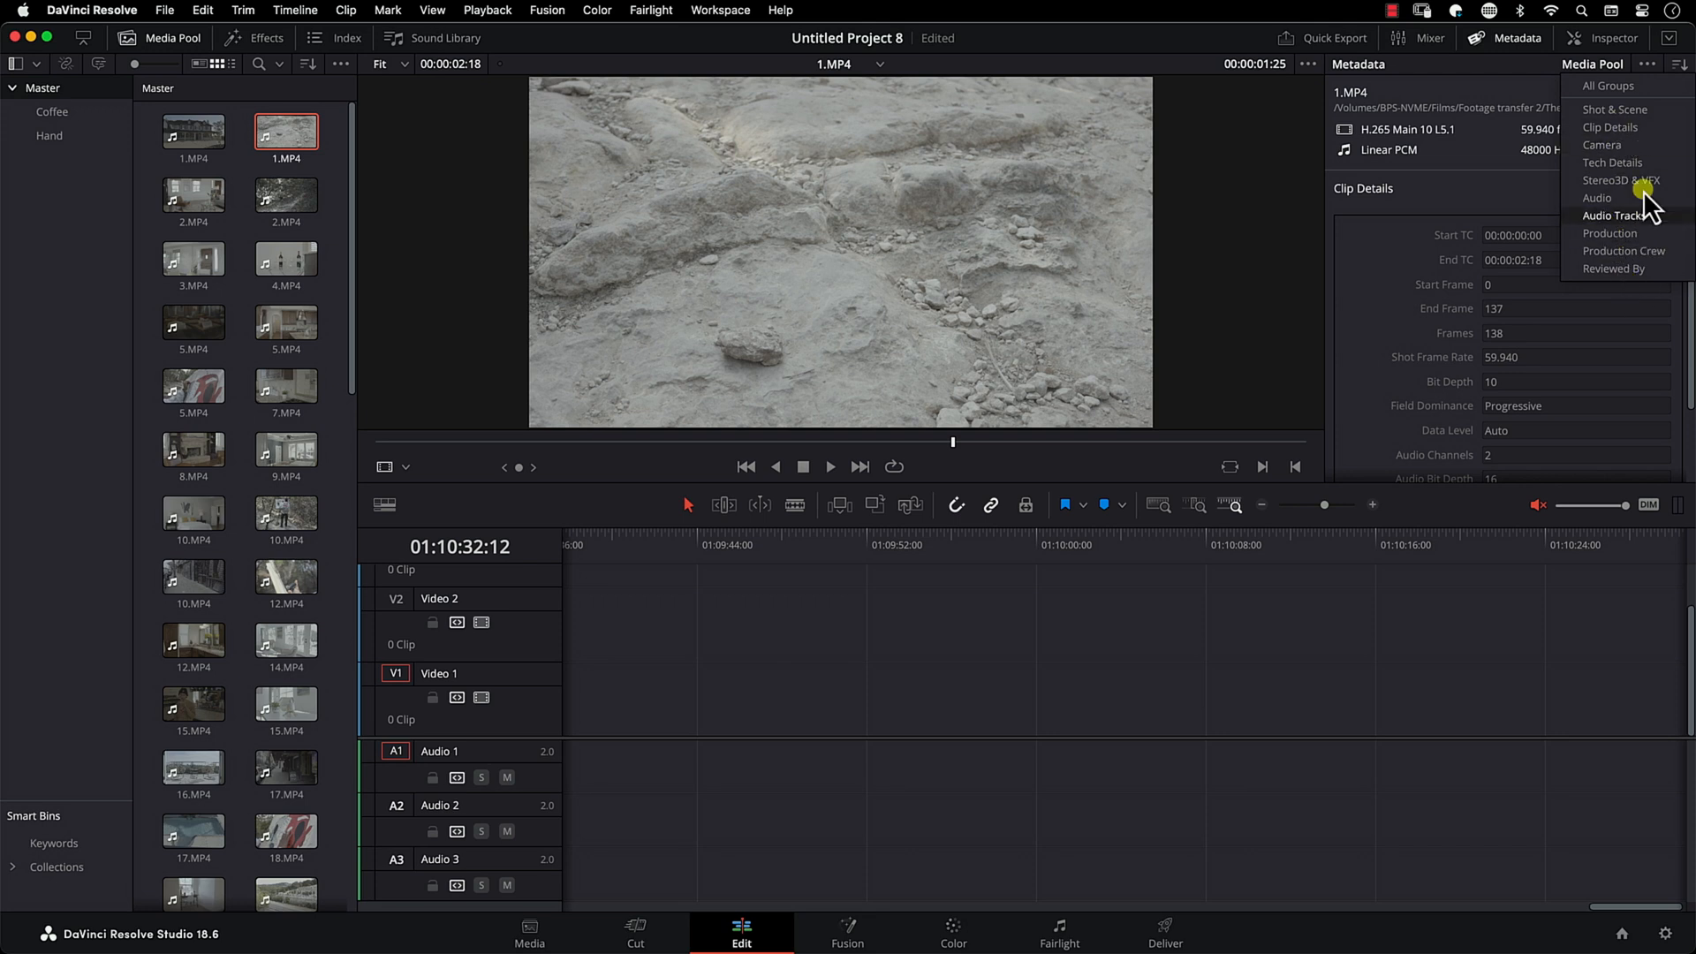
mouse_move(1619, 86)
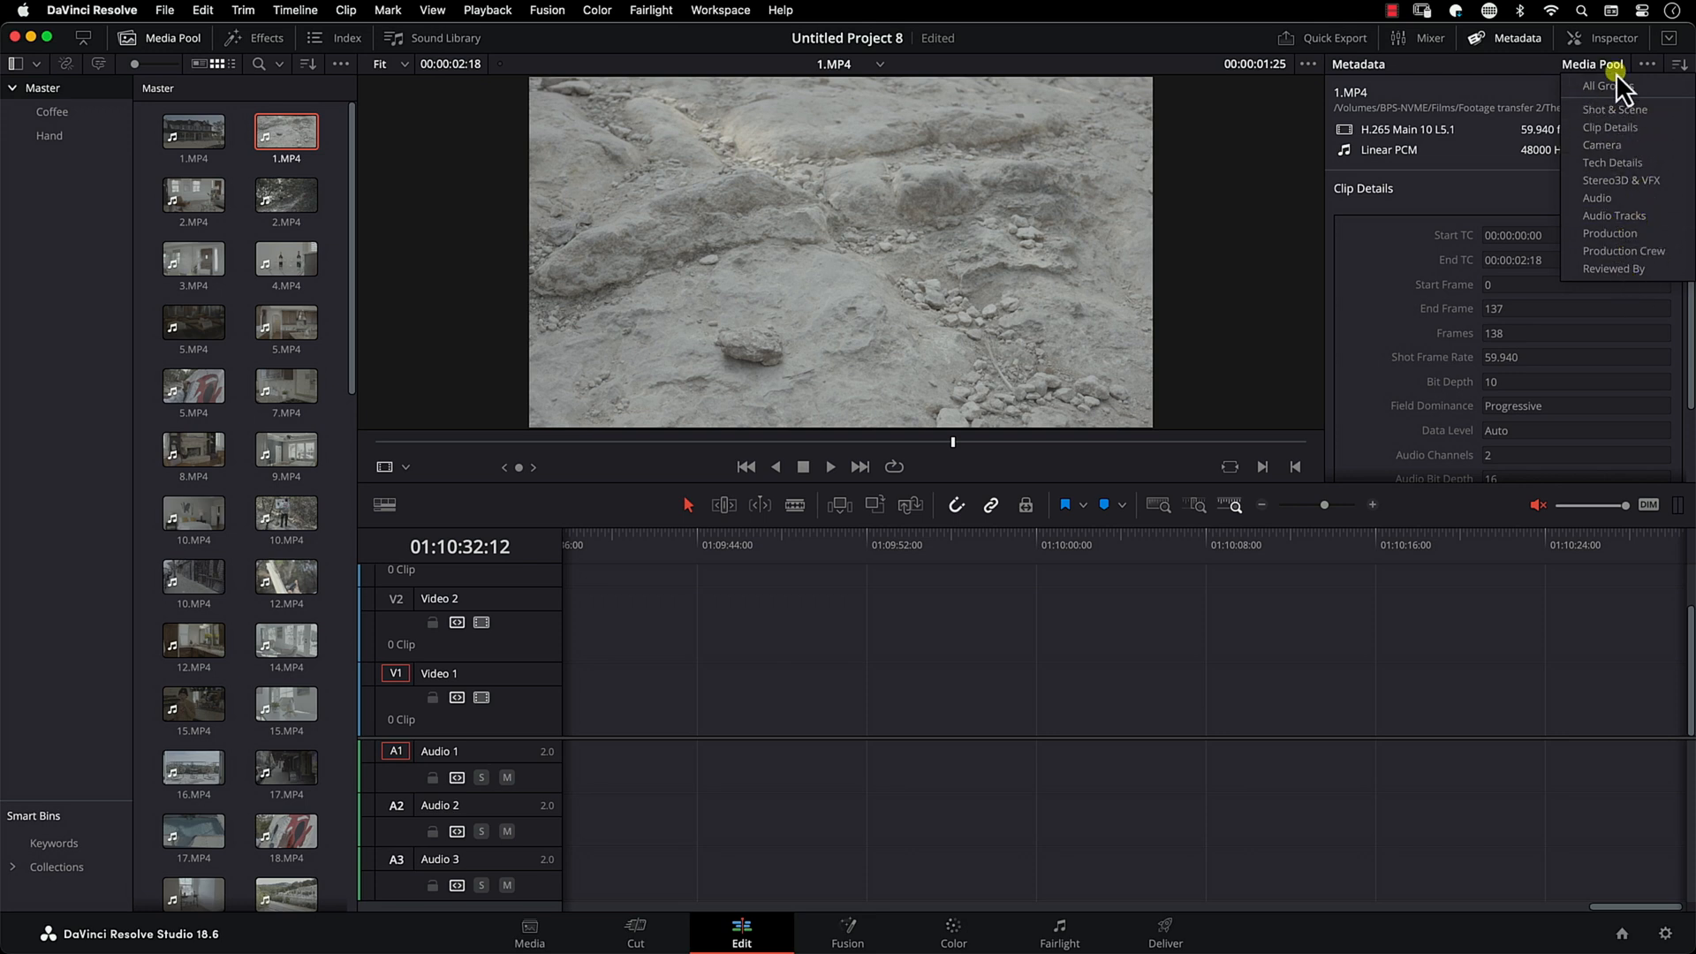
click(1613, 109)
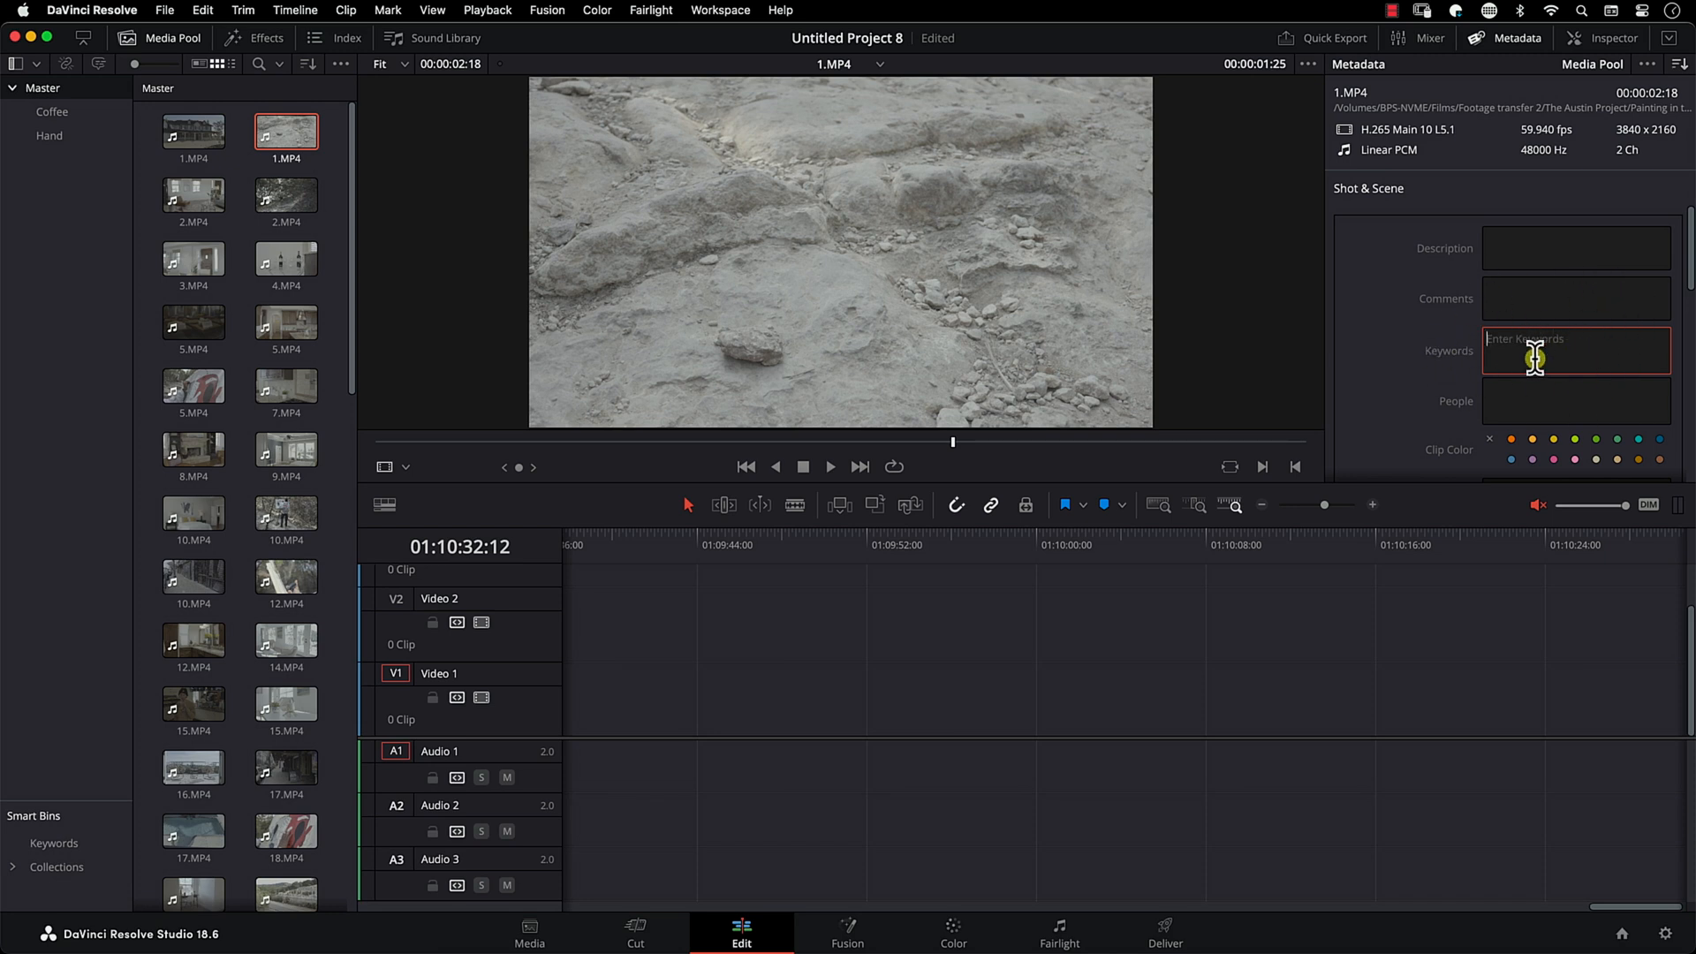
mouse_move(1447, 357)
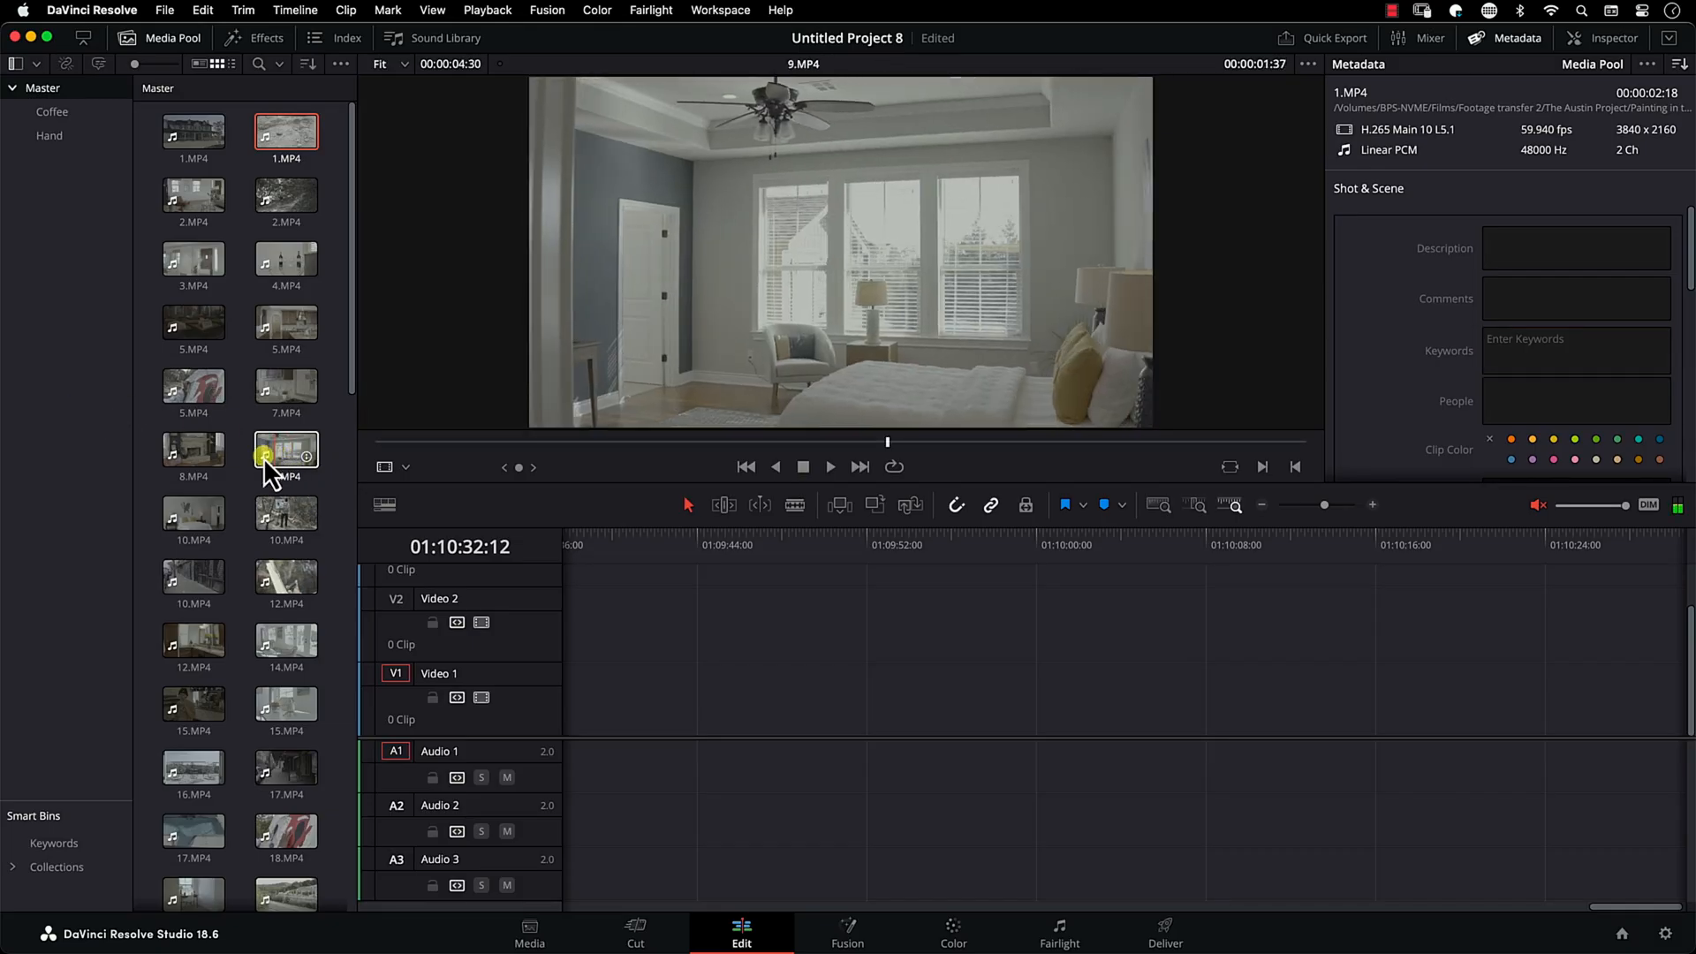
Step: Drag 9.MP4 onto the V1/A1 tracks and select it on the timeline
drag(286, 448, 573, 698)
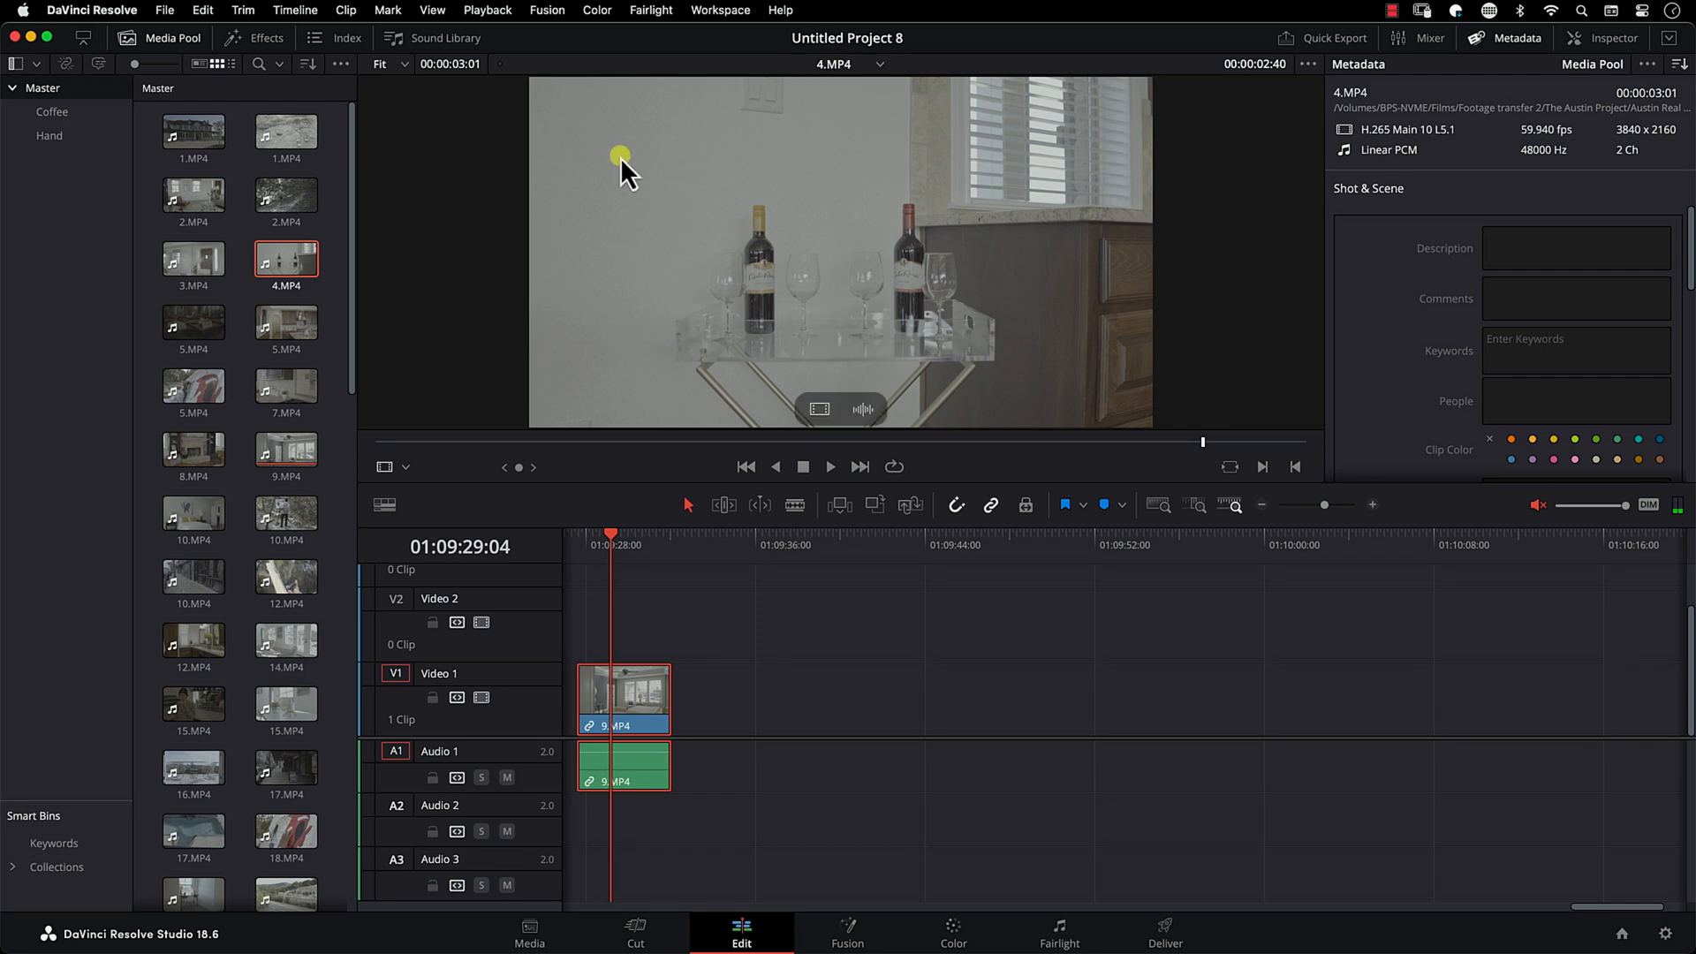
mouse_move(1403, 154)
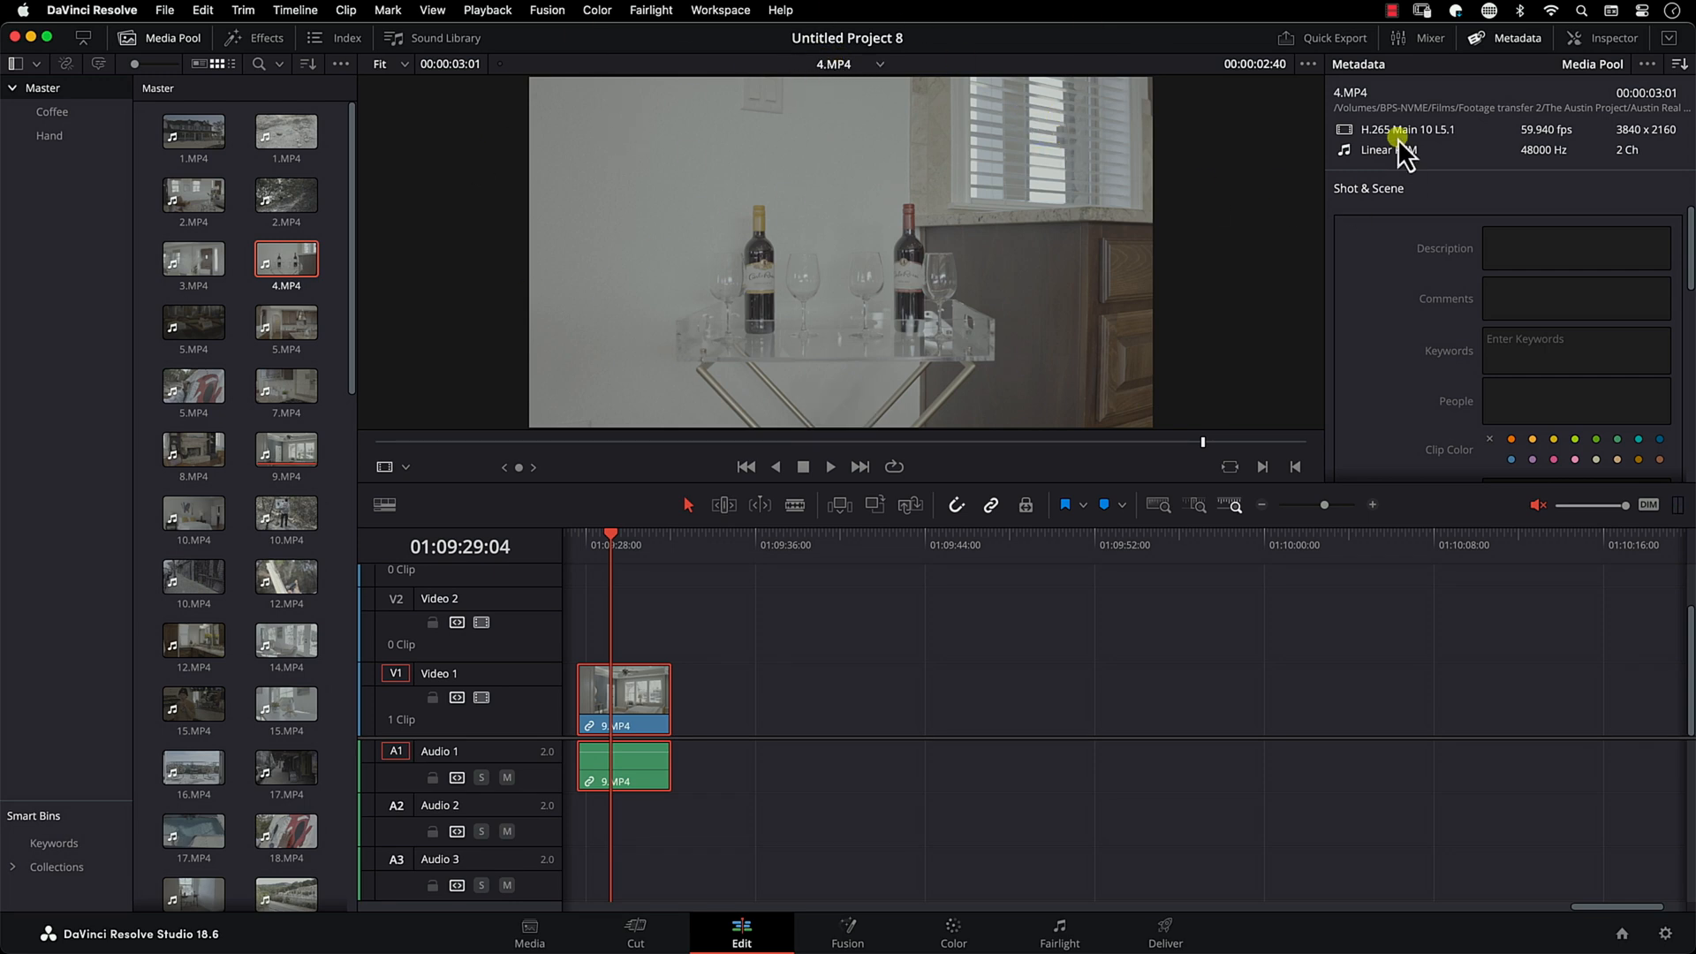
mouse_move(1437, 88)
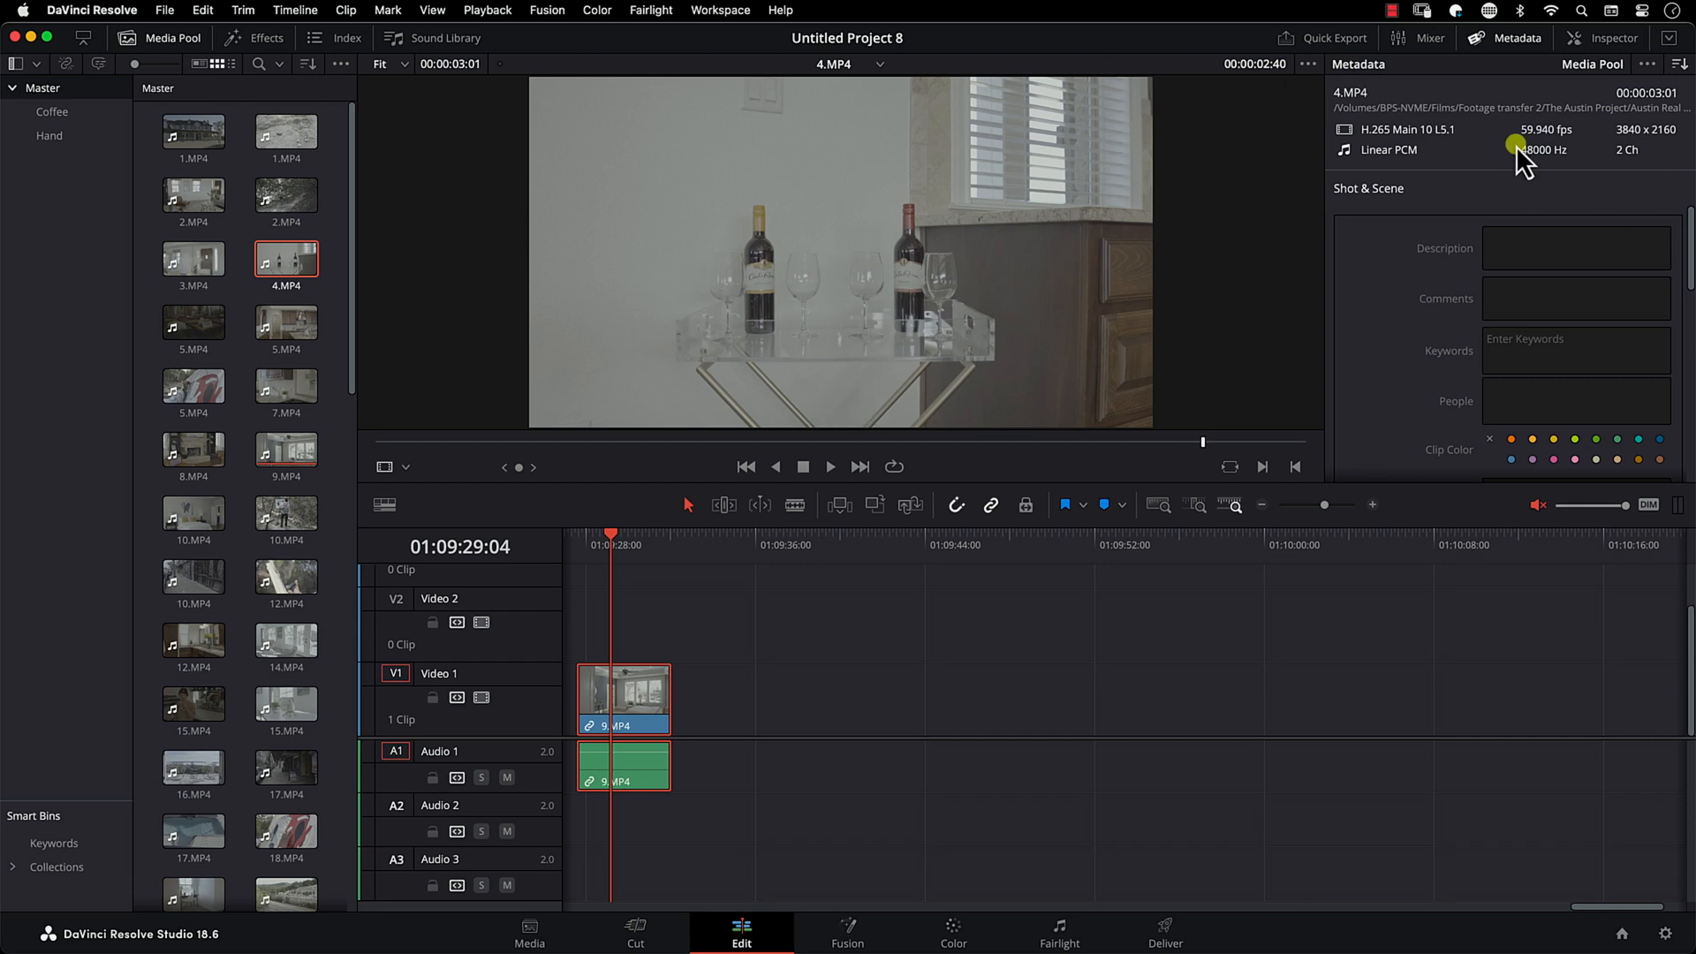
click(645, 551)
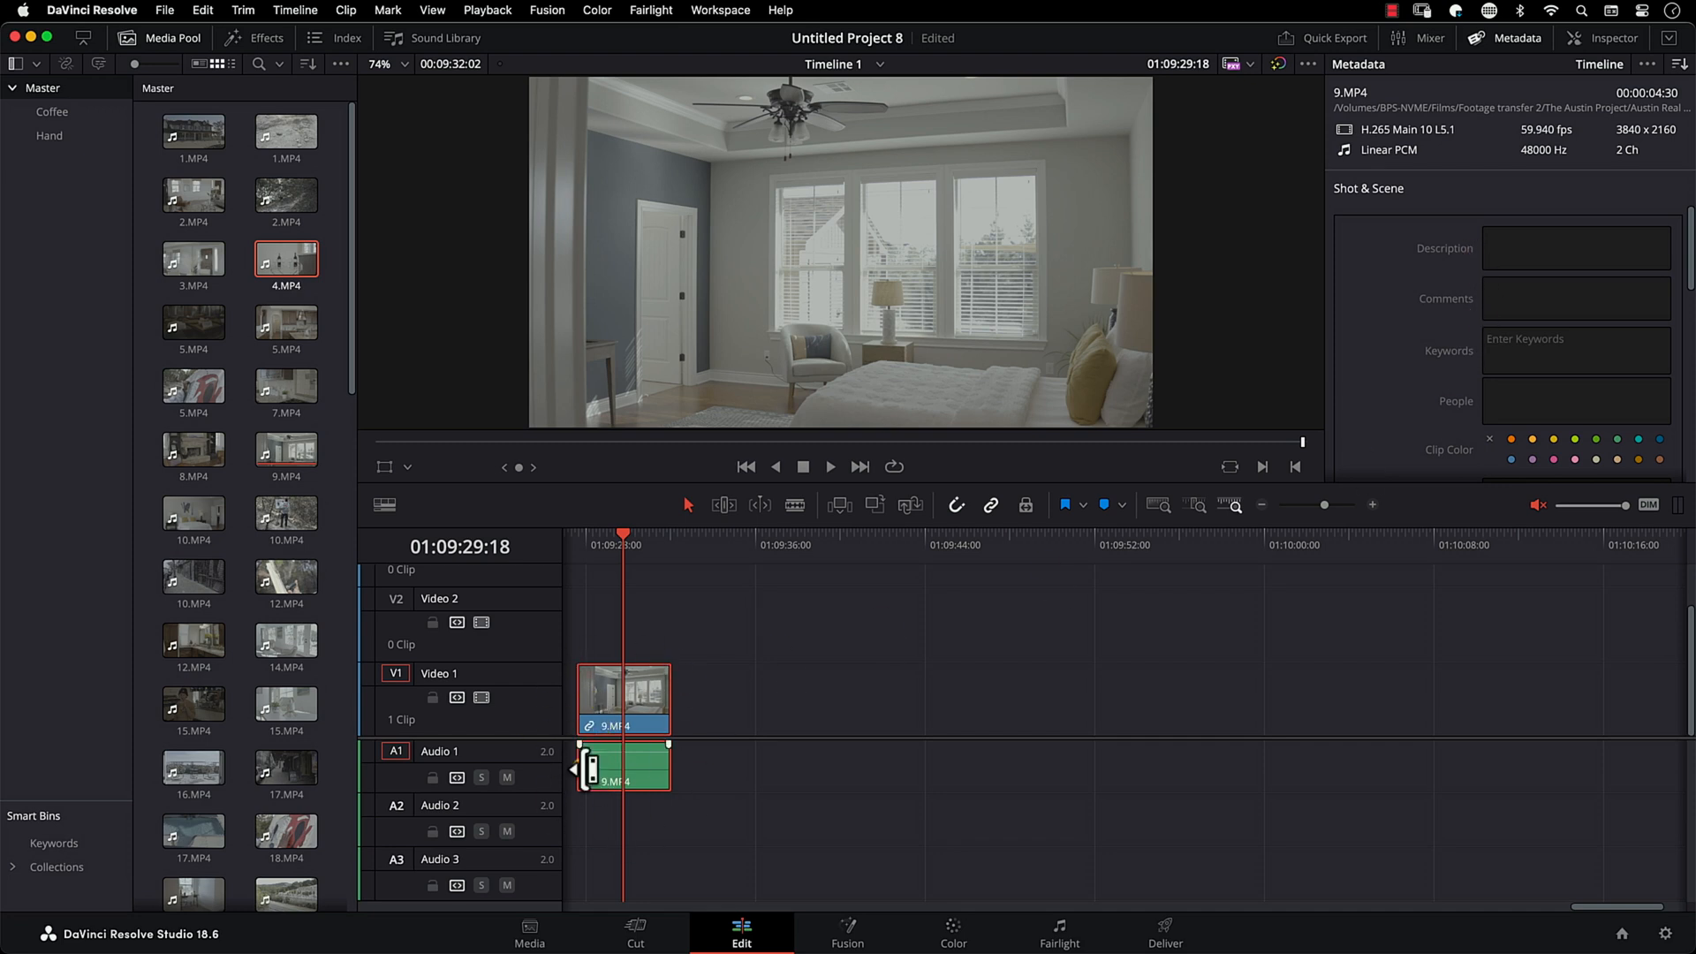
Step: Load 4.MP4 into the source viewer and select it to show its metadata
double_click(286, 260)
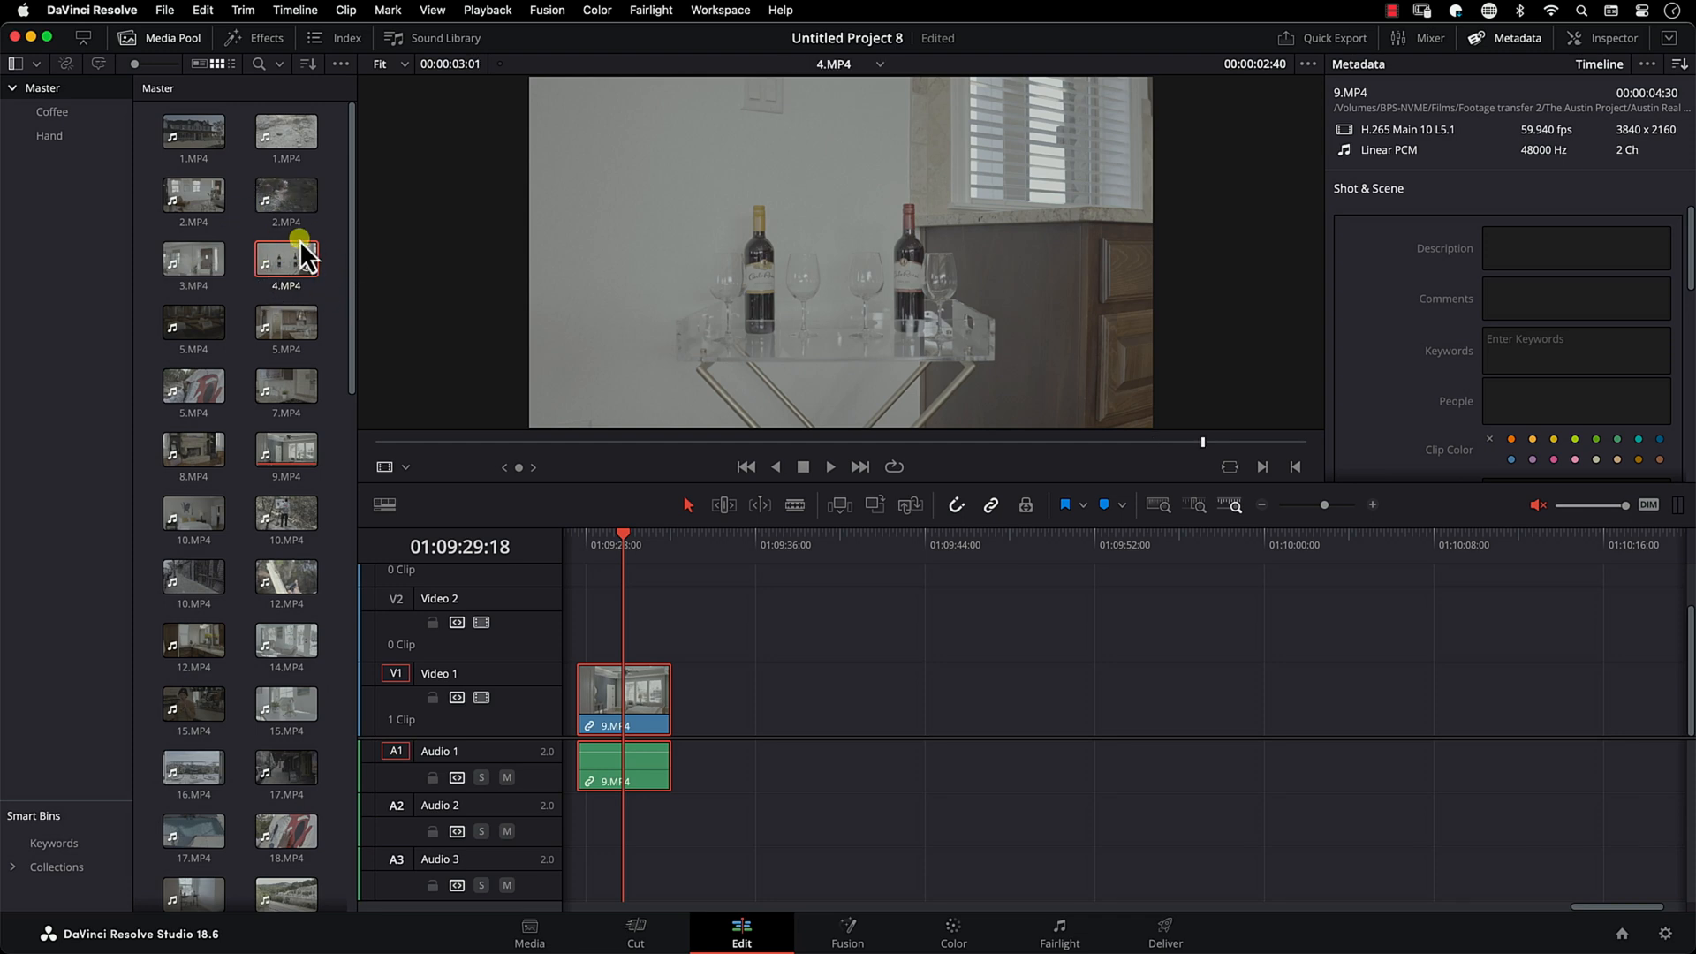
click(286, 260)
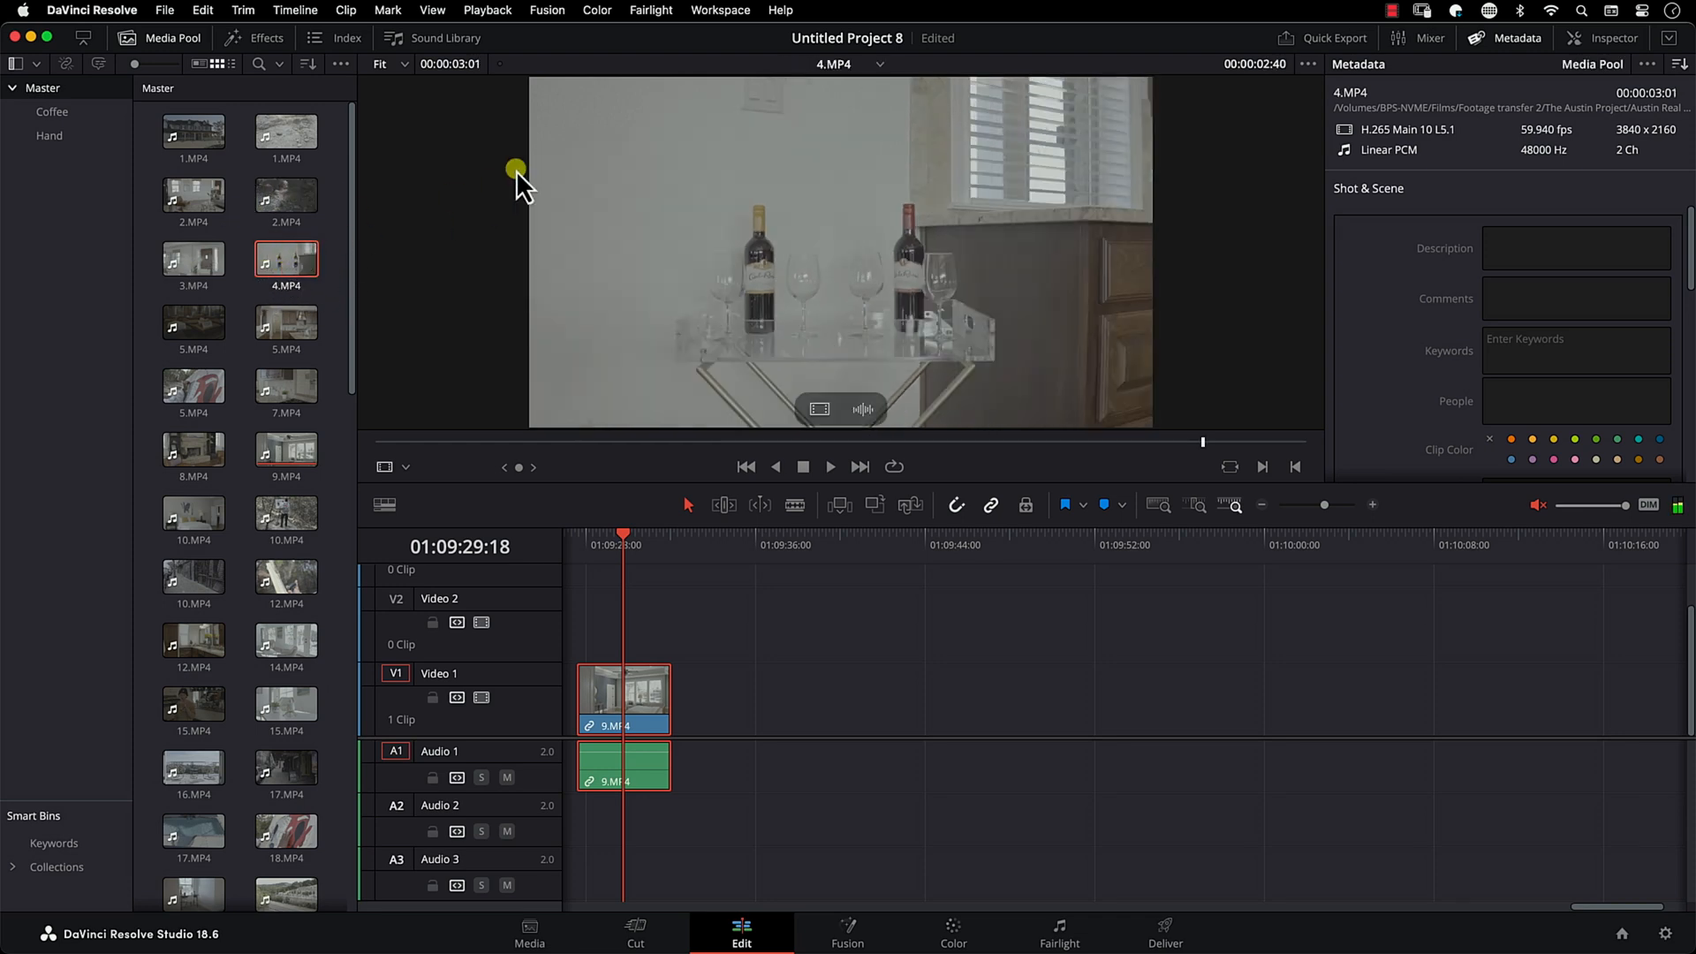
mouse_move(1408, 173)
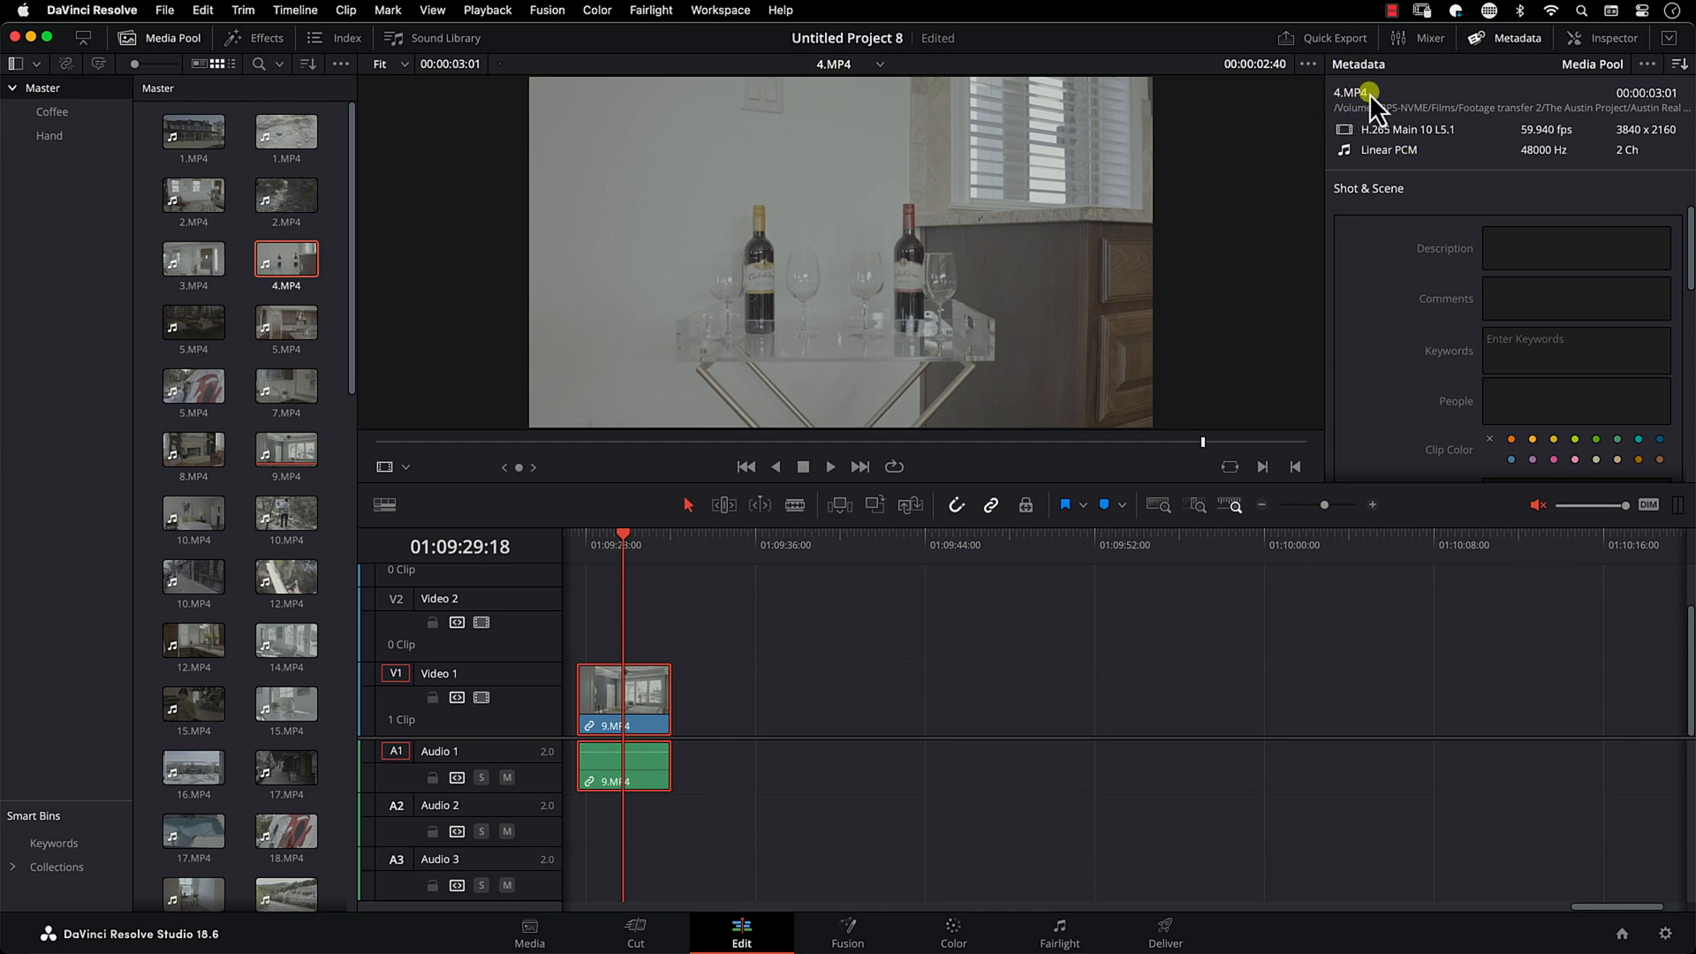
mouse_move(1441, 286)
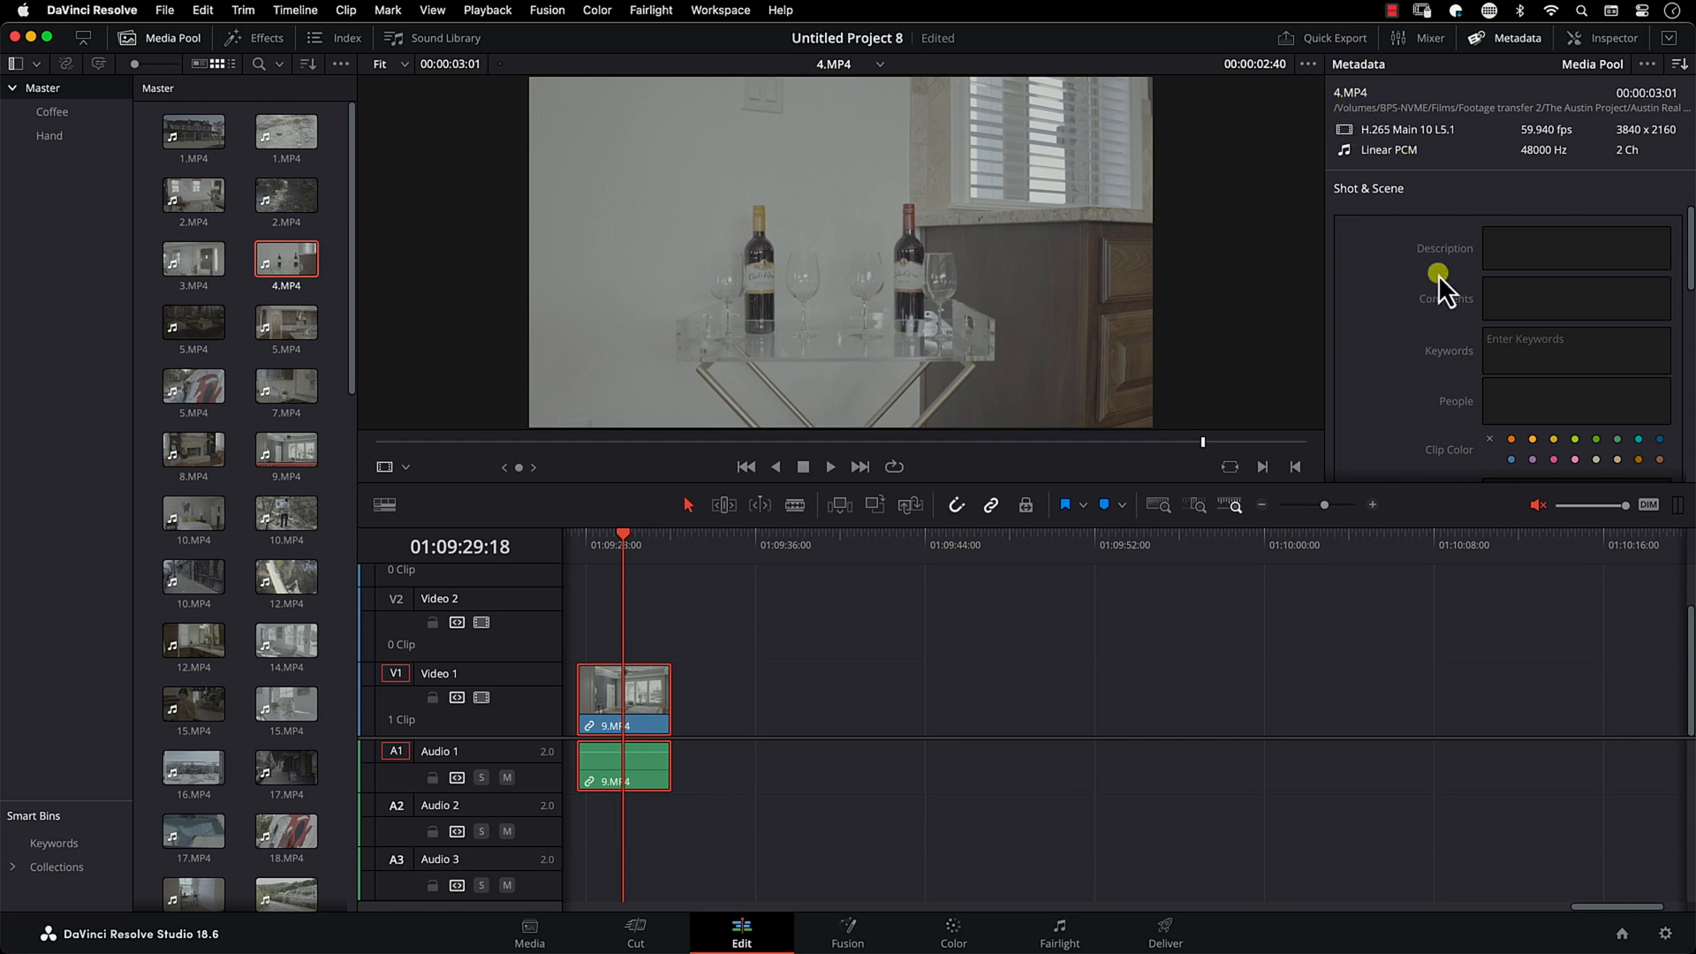